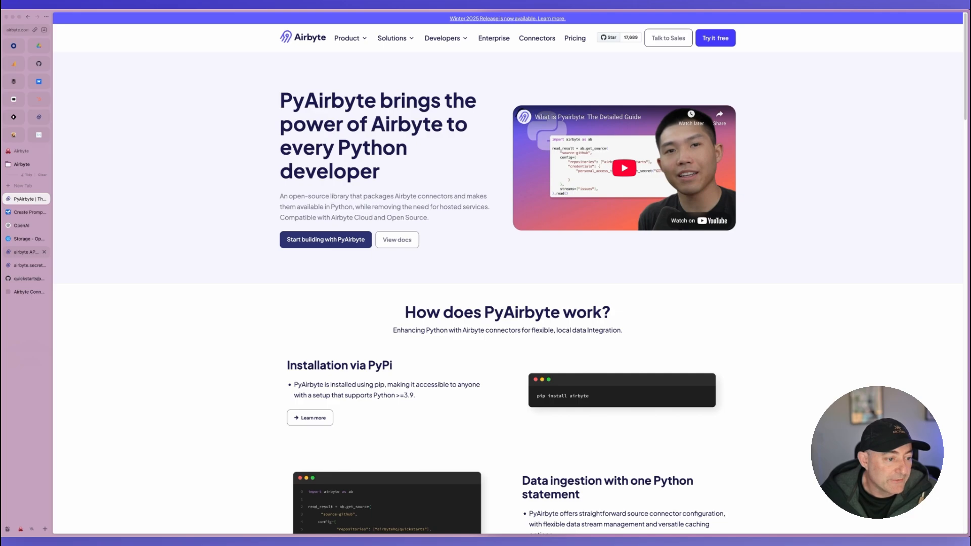
# Review the PyAirbyte API reference and quickstart notebook, then show the Pyairbyte vector store in OpenAI storage.
pyautogui.click(29, 252)
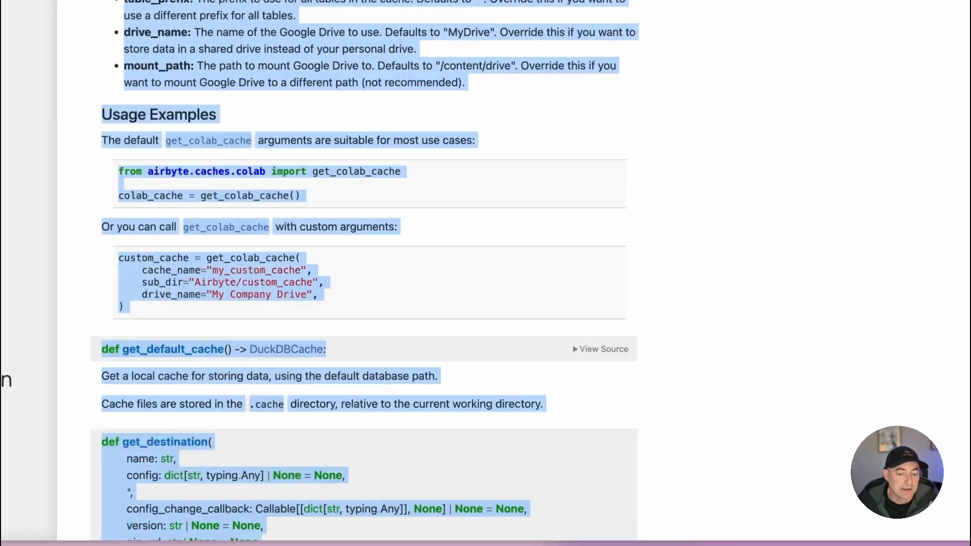
pyautogui.scroll(-3)
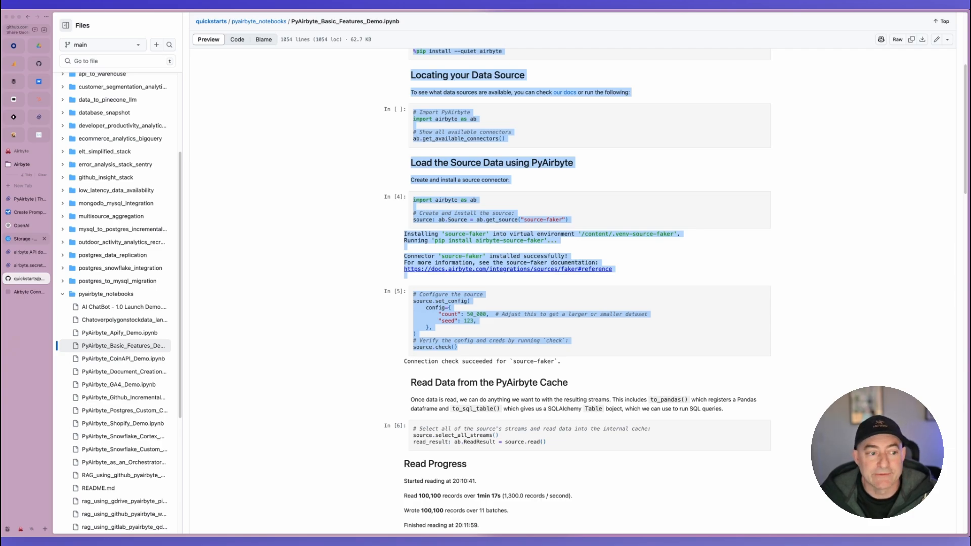
pyautogui.click(30, 239)
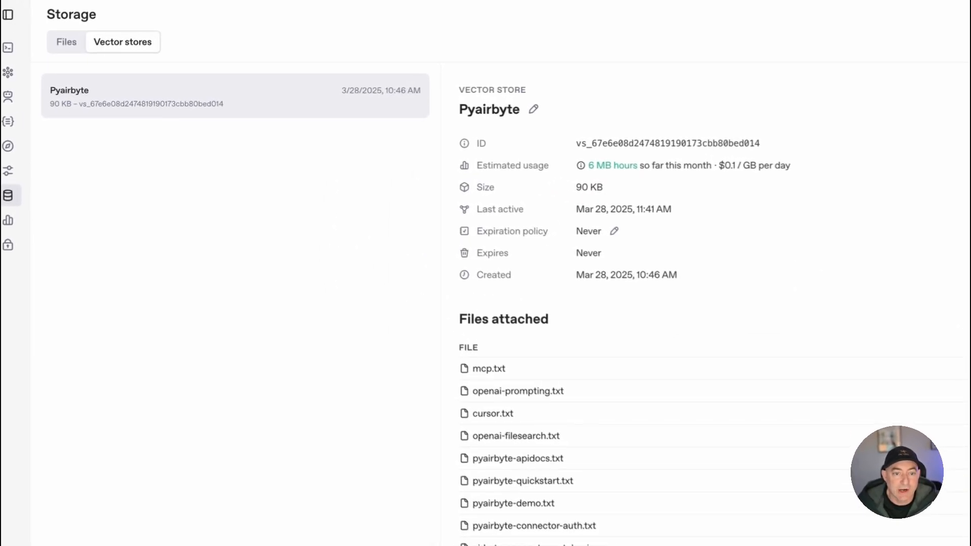
# Name the new empty vector store Pyairbyte2 and save it.
pyautogui.scroll(-3)
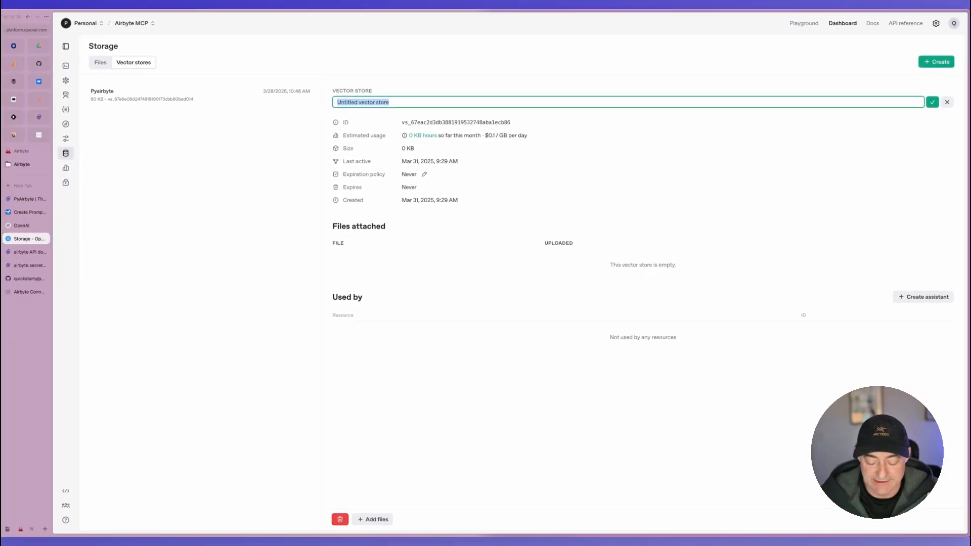
pyautogui.write('Pyairbyte2')
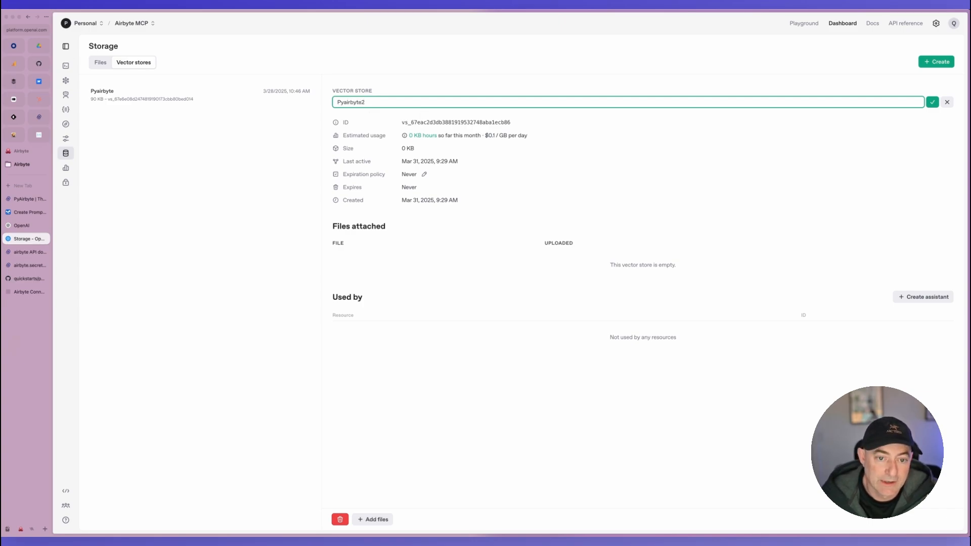
pyautogui.click(932, 101)
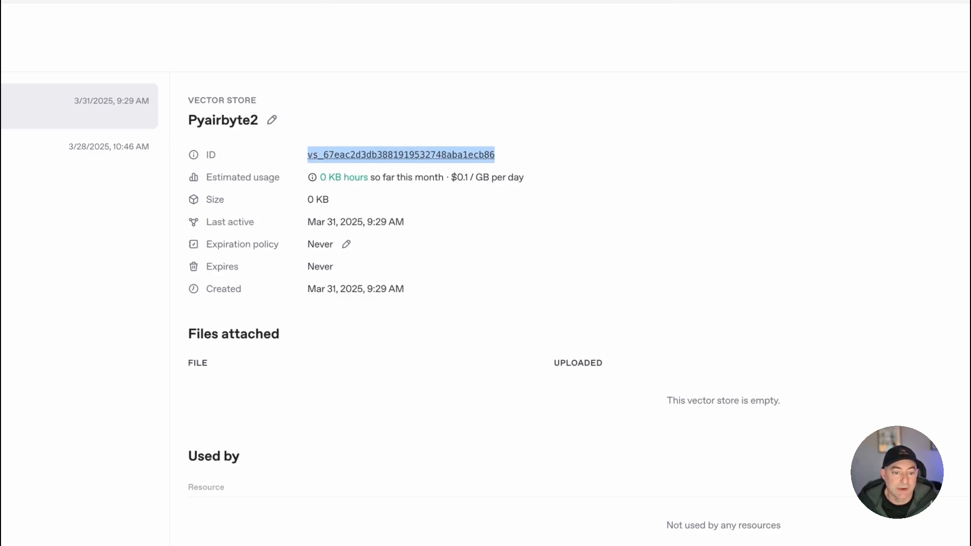
pyautogui.scroll(-3)
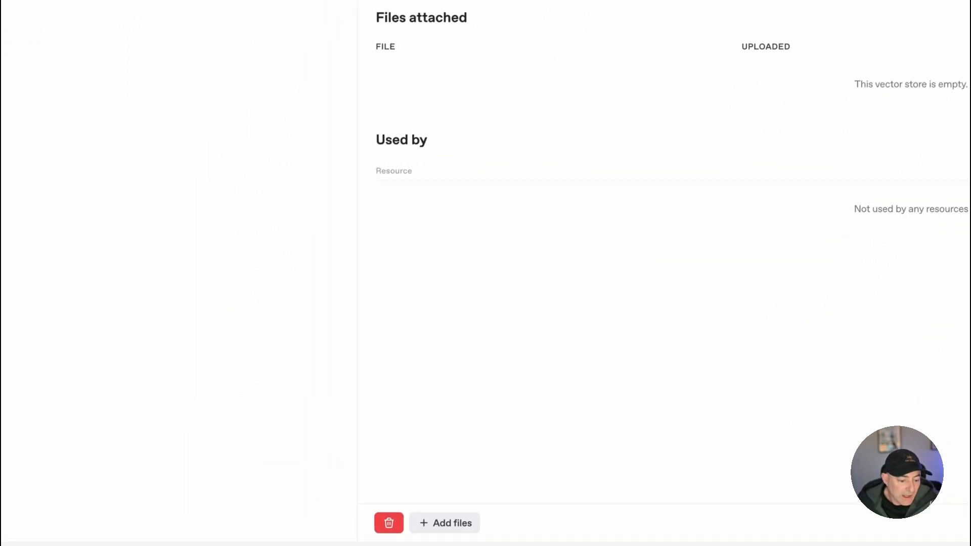
# Start a file upload to Pyairbyte2 and browse to the Desktop/pyairbyte-docs folder.
pyautogui.click(445, 523)
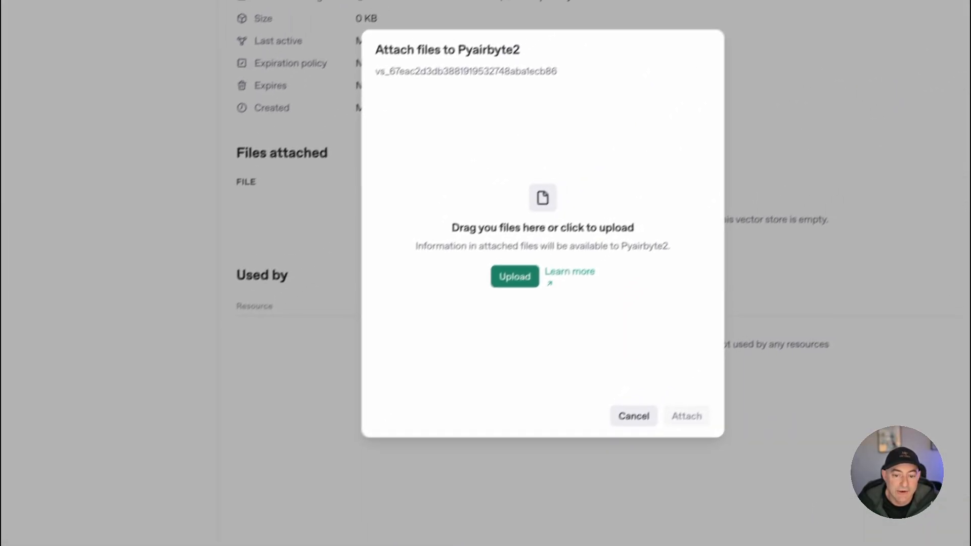
pyautogui.click(514, 277)
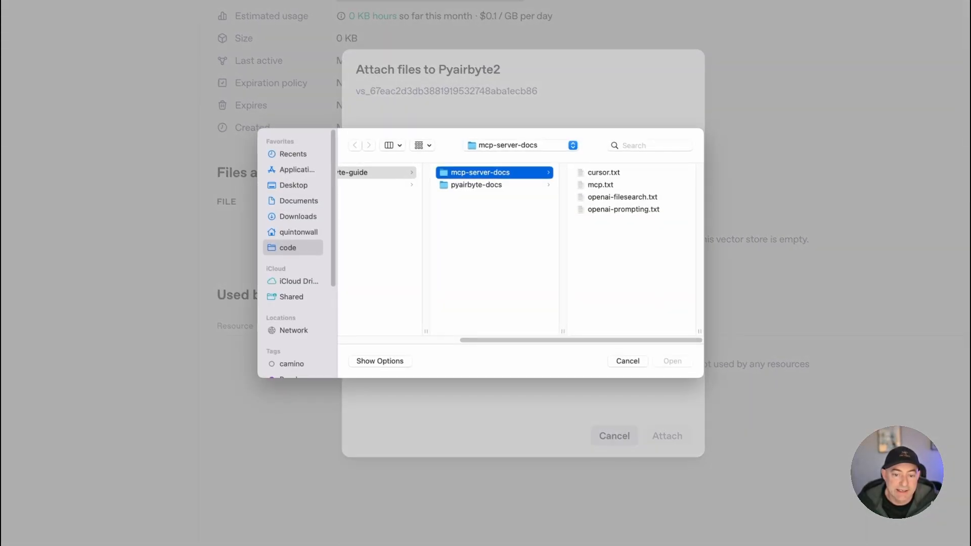
pyautogui.click(477, 185)
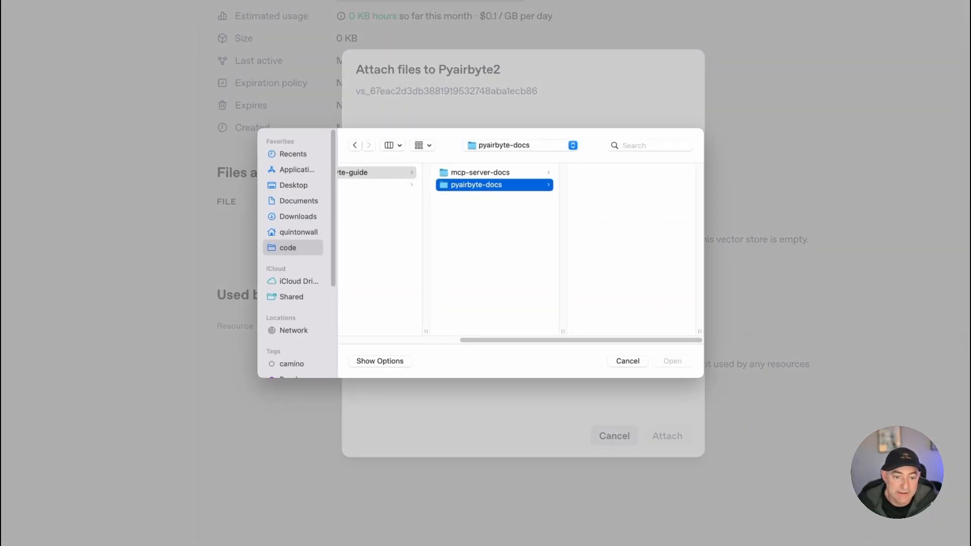
pyautogui.click(293, 184)
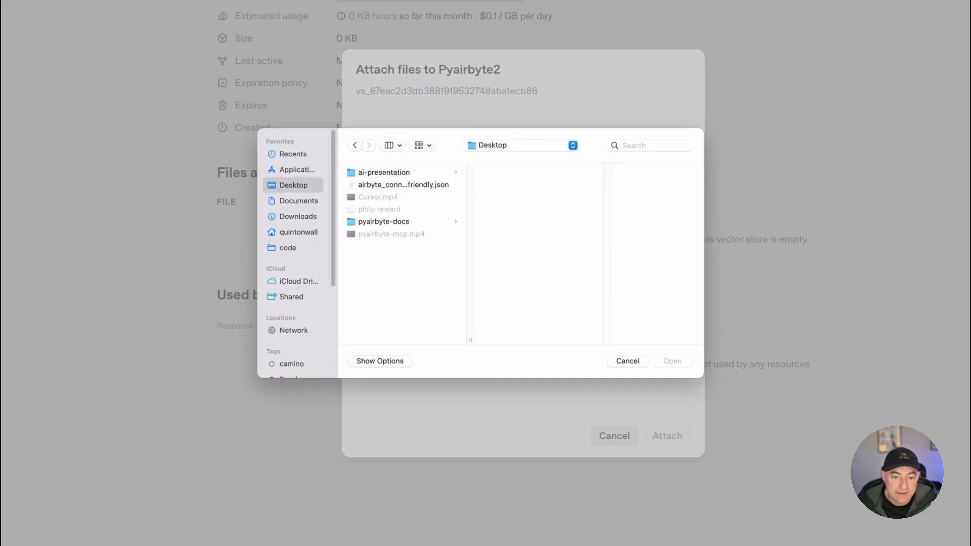
pyautogui.click(385, 221)
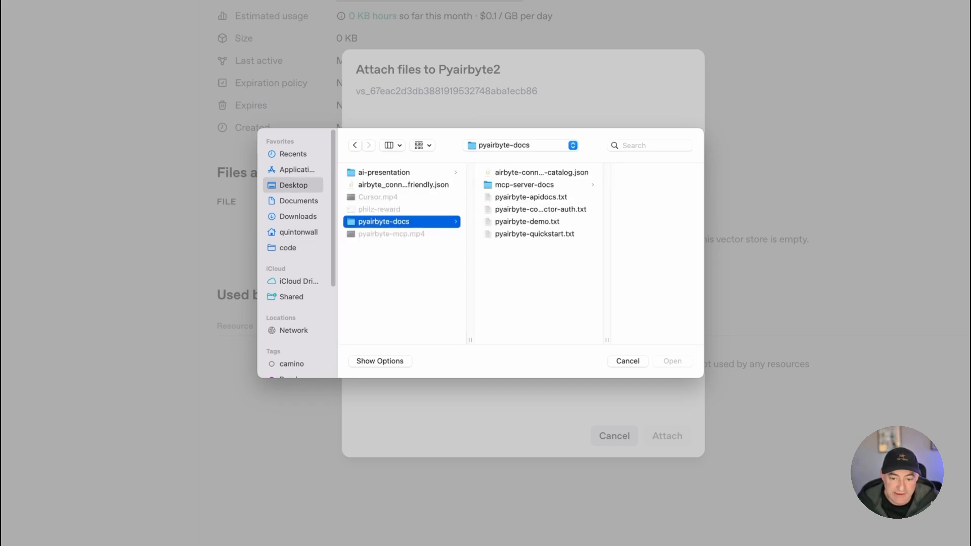
# Select pyairbyte-apidocs.txt and the other three PyAirbyte .txt files and upload them.
pyautogui.click(530, 196)
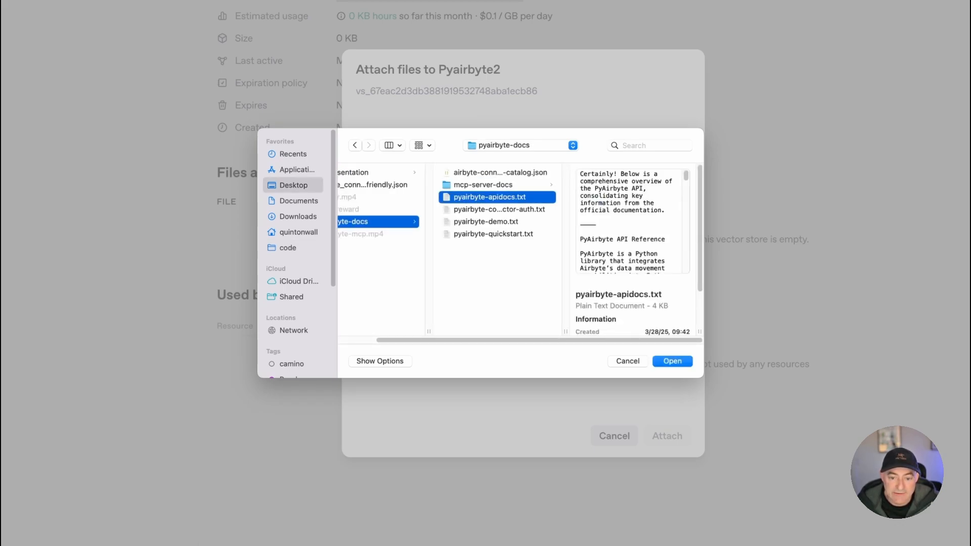
pyautogui.click(493, 233)
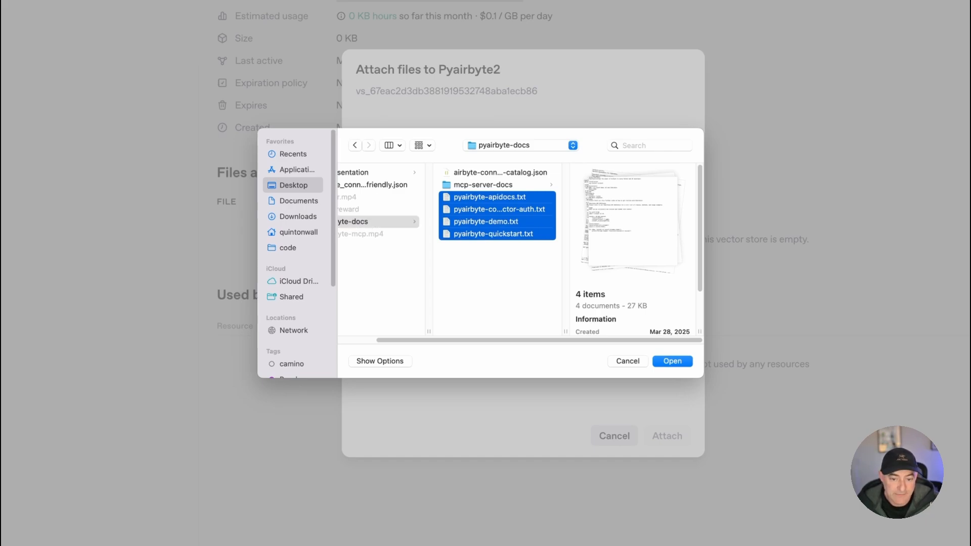
pyautogui.click(672, 361)
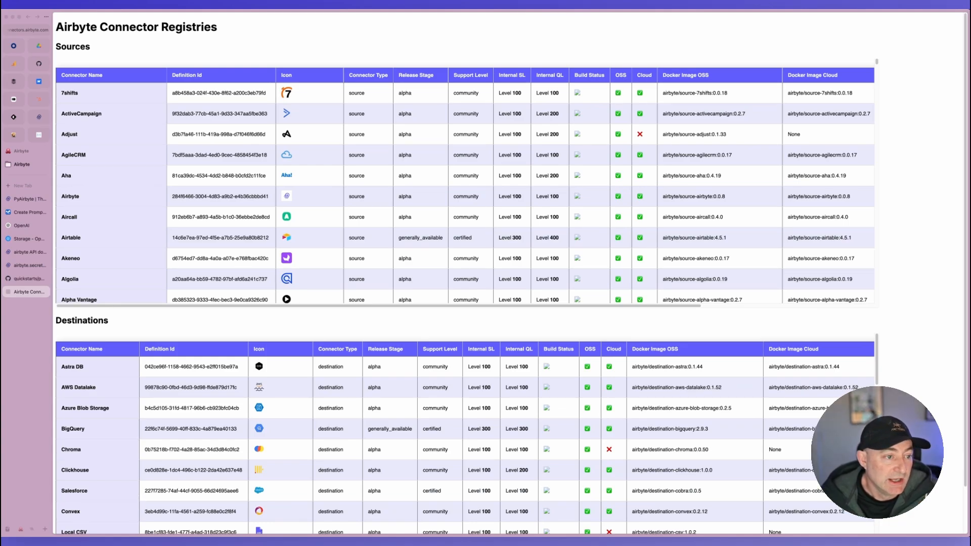
pyautogui.scroll(-3)
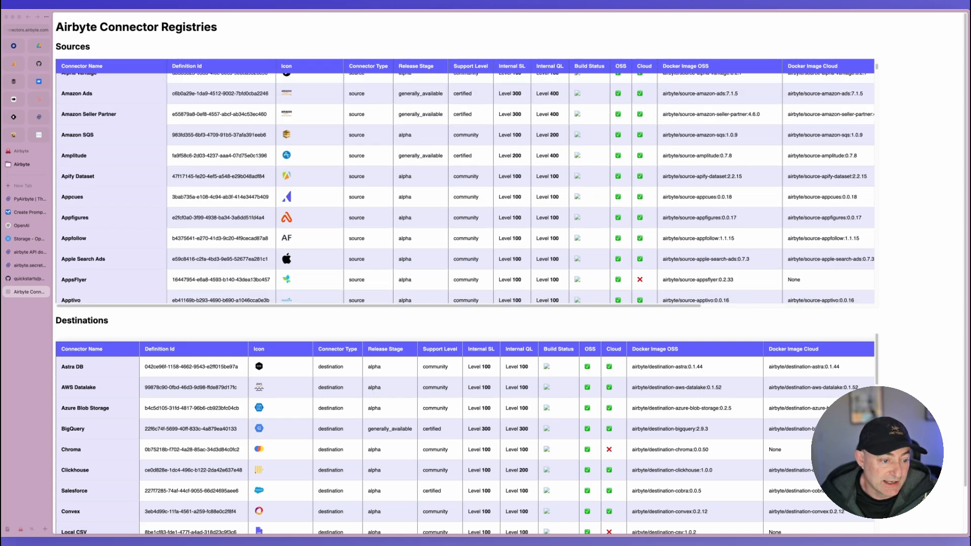
pyautogui.scroll(-3)
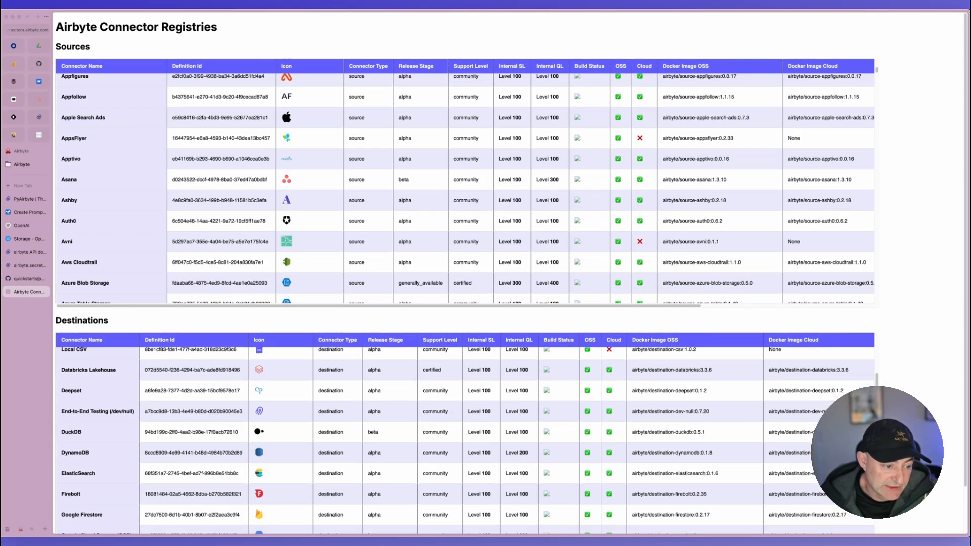
pyautogui.scroll(-3)
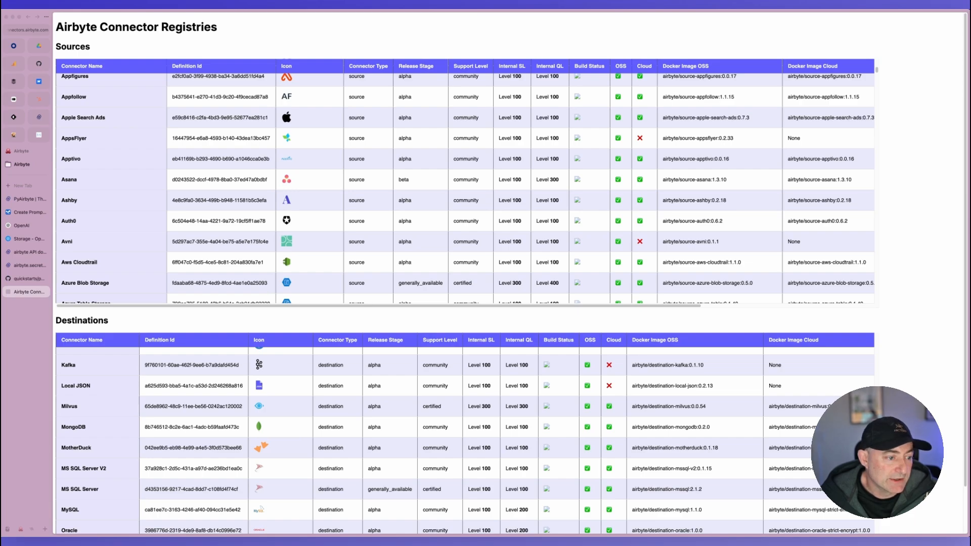
pyautogui.click(26, 211)
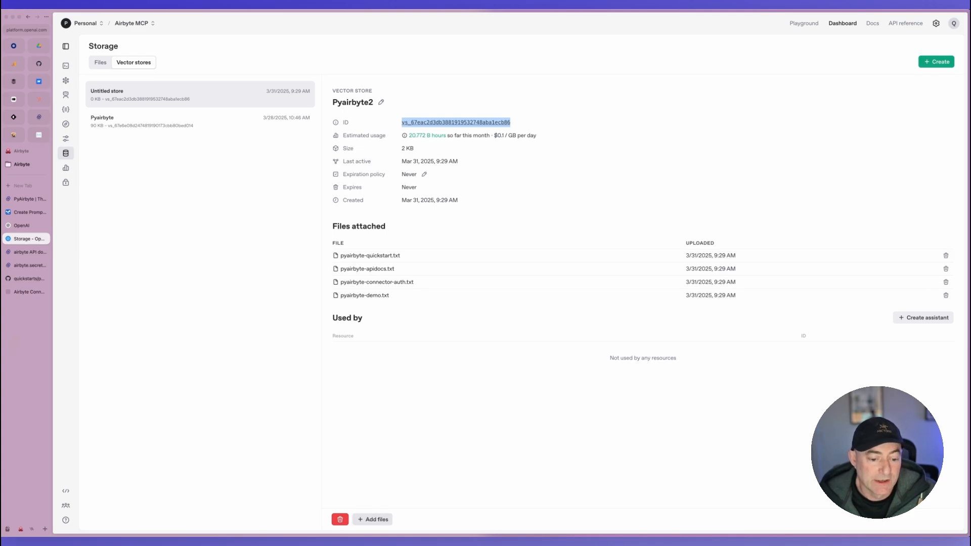
# Attach airbyte-connector-catalog.json from pyairbyte-docs to the Pyairbyte2 vector store.
pyautogui.click(373, 519)
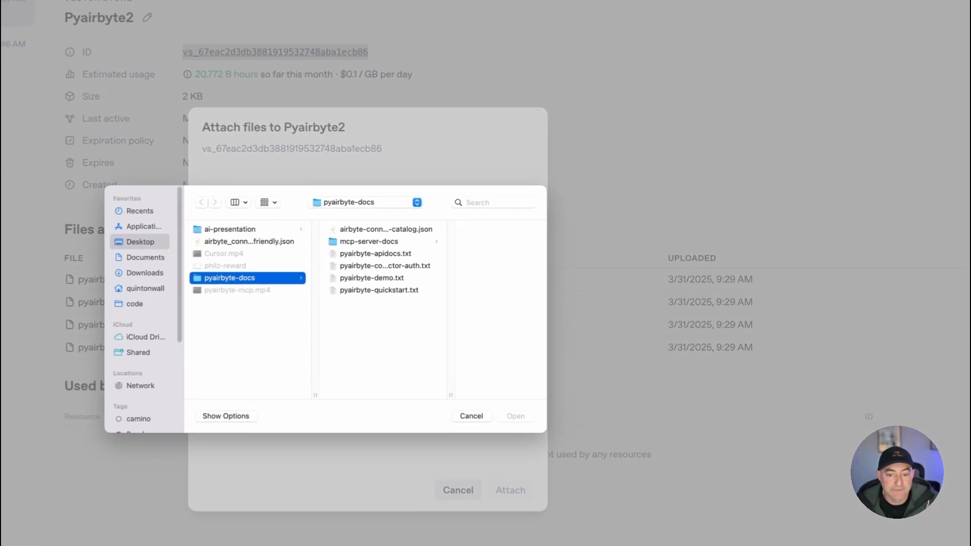
pyautogui.click(385, 230)
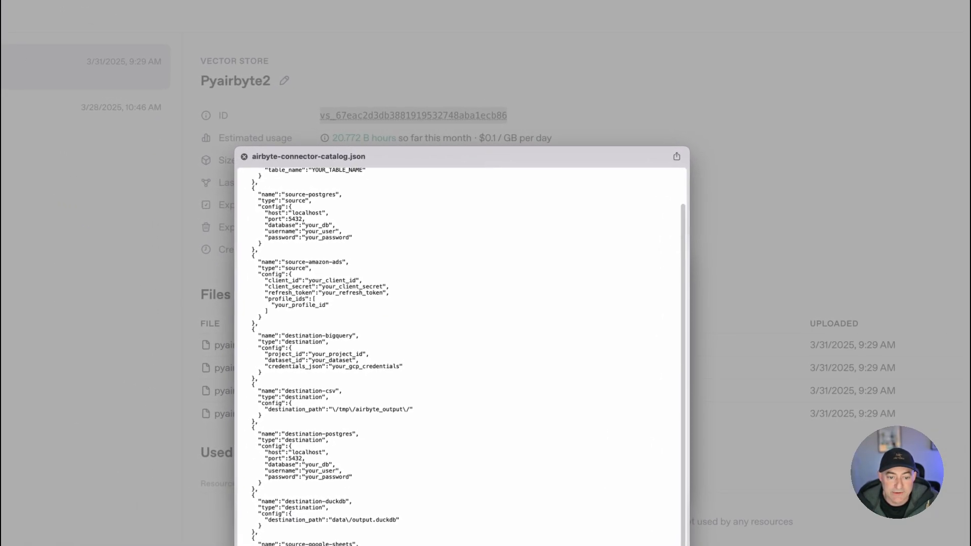
pyautogui.scroll(-3)
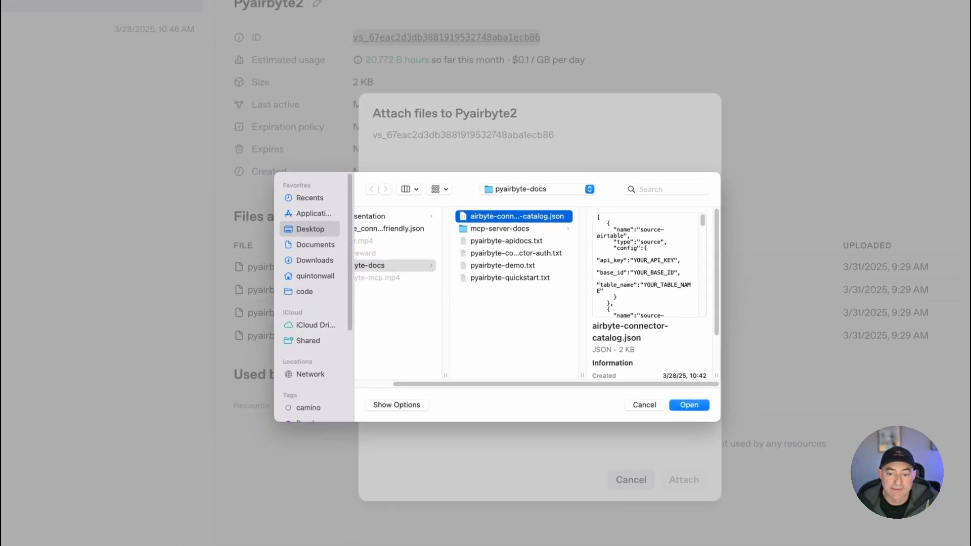
pyautogui.click(689, 405)
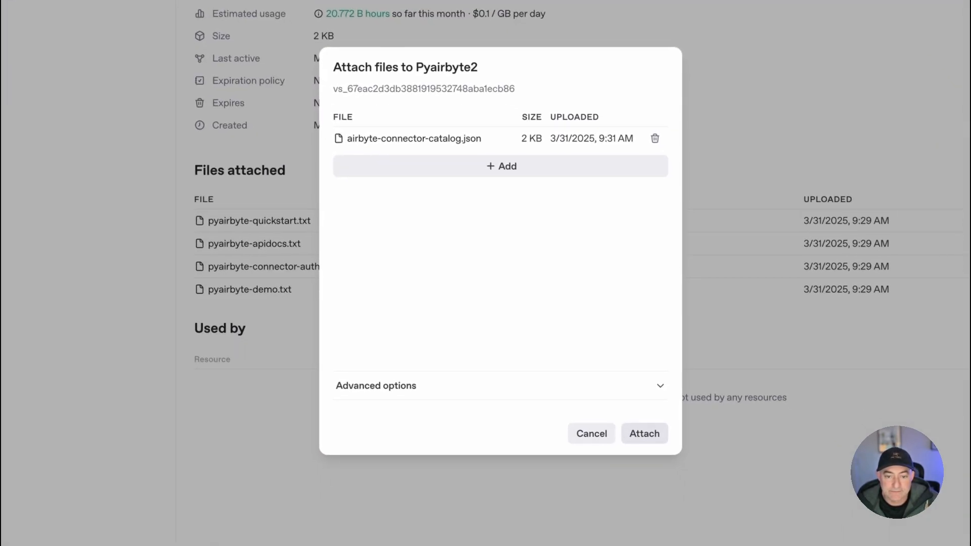
pyautogui.click(644, 433)
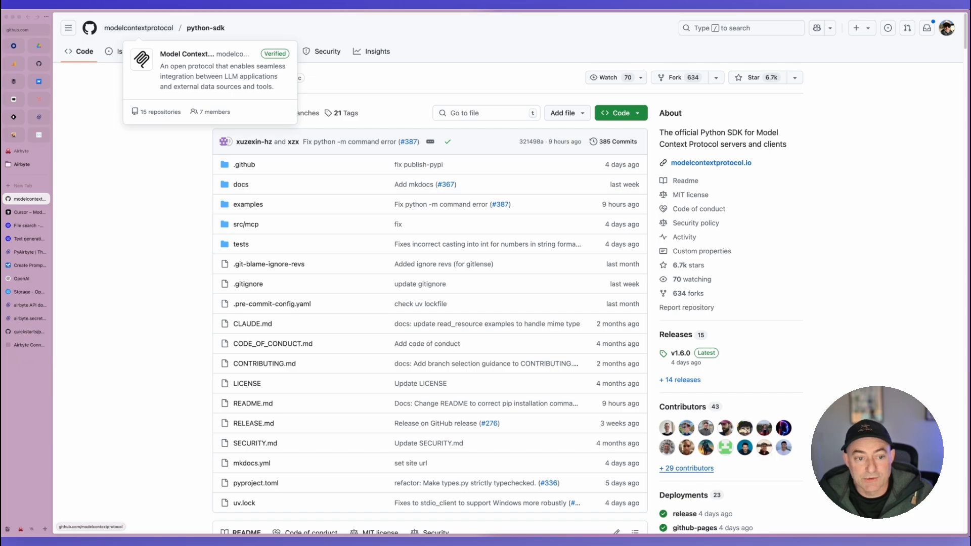
# Scroll through the MCP python-sdk README table of contents.
pyautogui.scroll(-3)
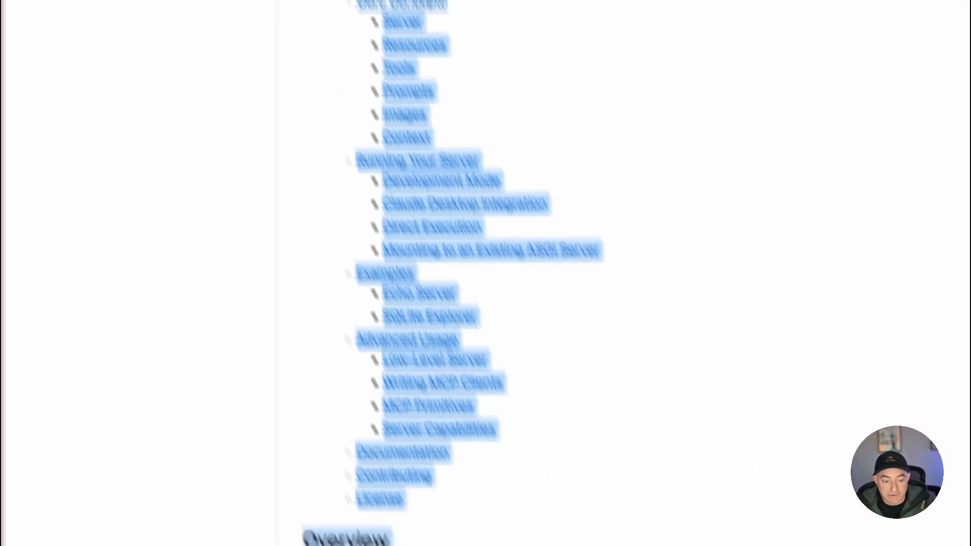
pyautogui.scroll(-3)
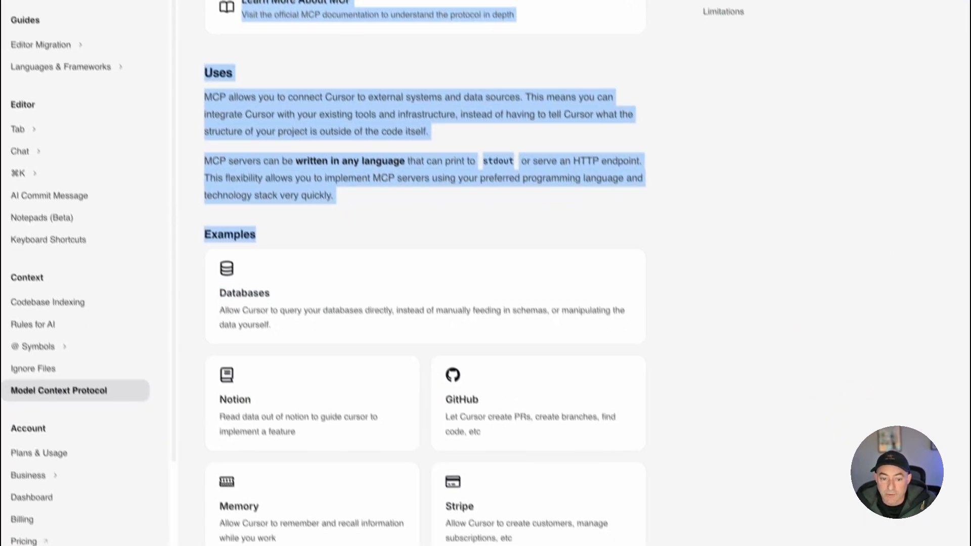
# Show the CLI Server - Python and SSE Server examples of the MCP configuration file.
pyautogui.scroll(-3)
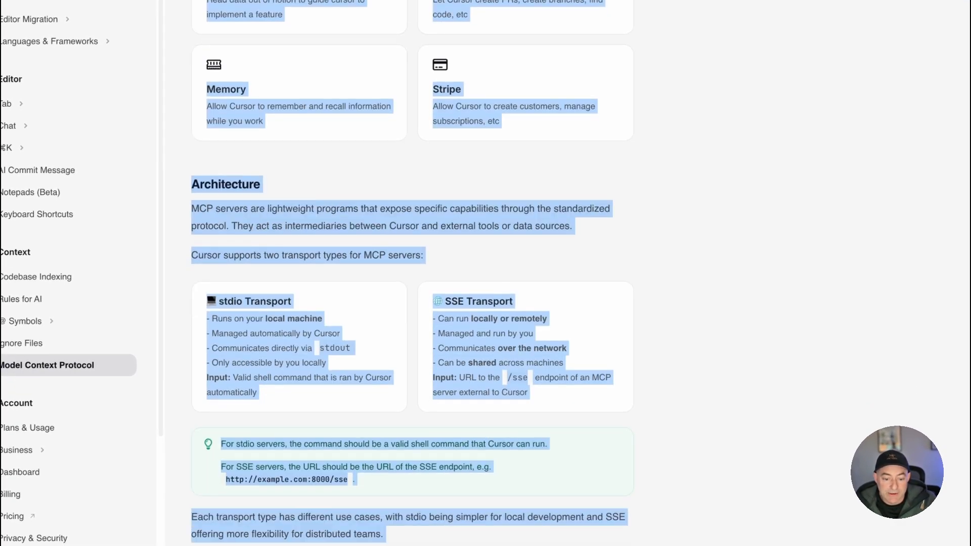
pyautogui.scroll(-3)
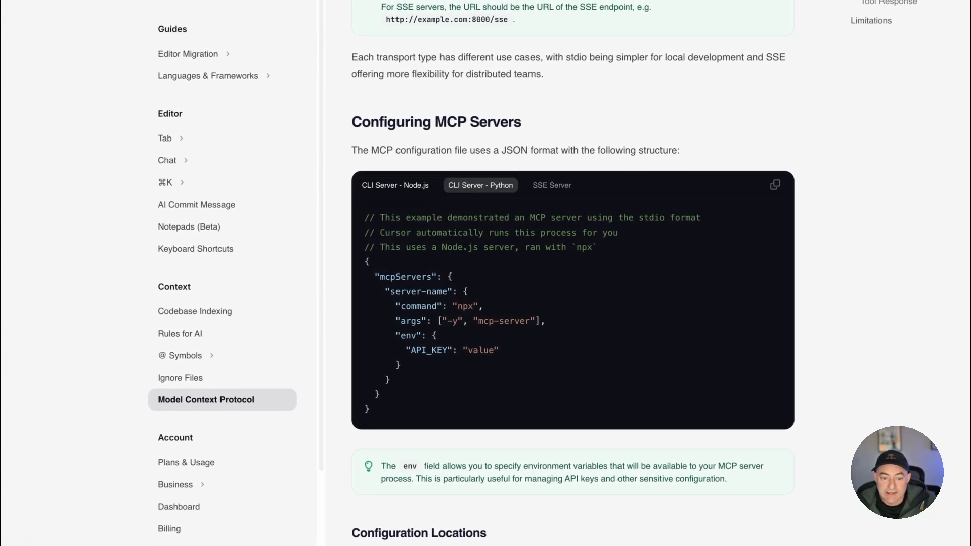
pyautogui.click(480, 184)
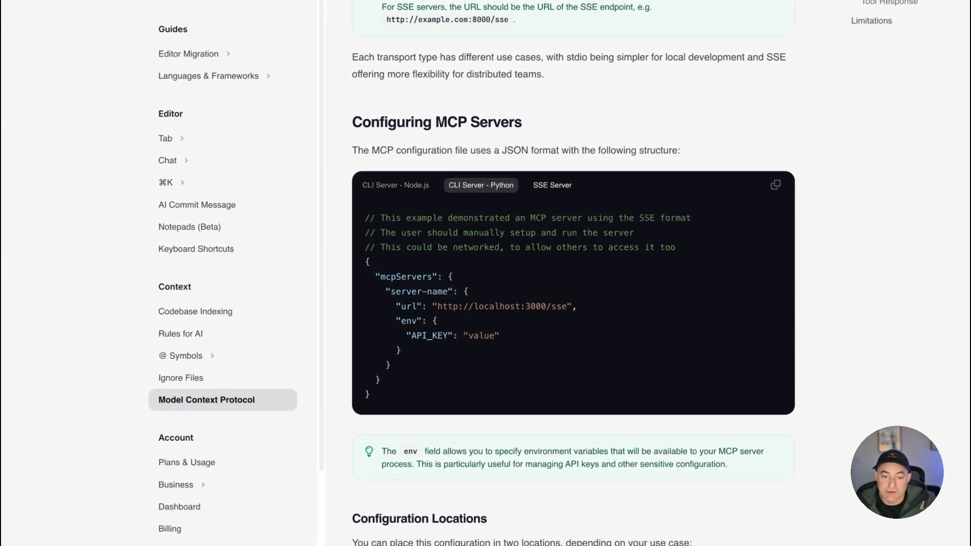
pyautogui.click(481, 185)
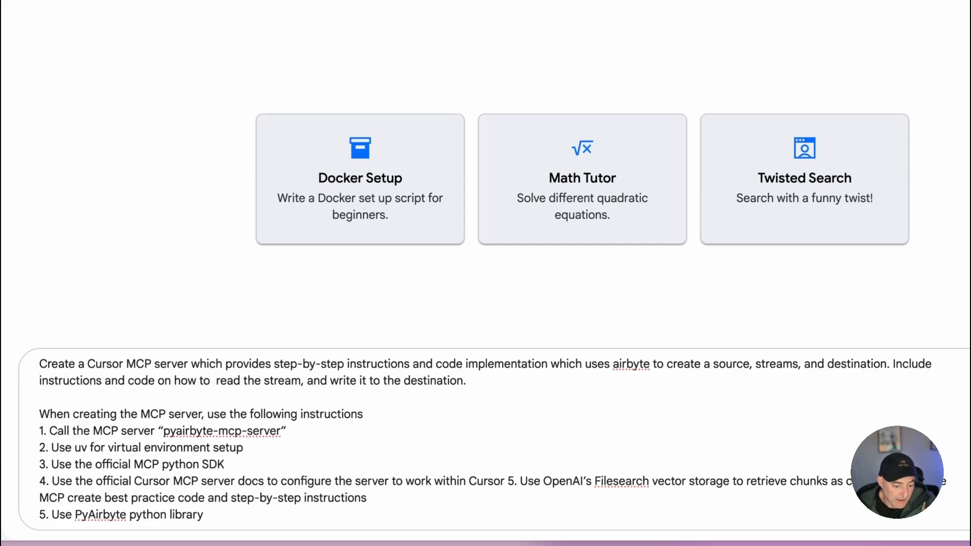
# Select the pyairbyte-mcp-server prompt text and bring up the file attachment options.
pyautogui.click(40, 380)
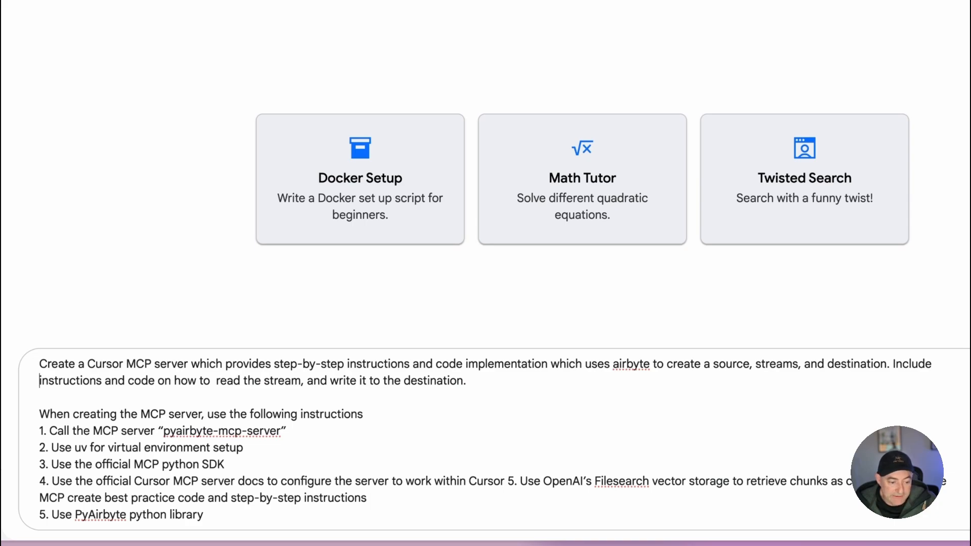
pyautogui.moveTo(39, 381); pyautogui.dragTo(465, 381)
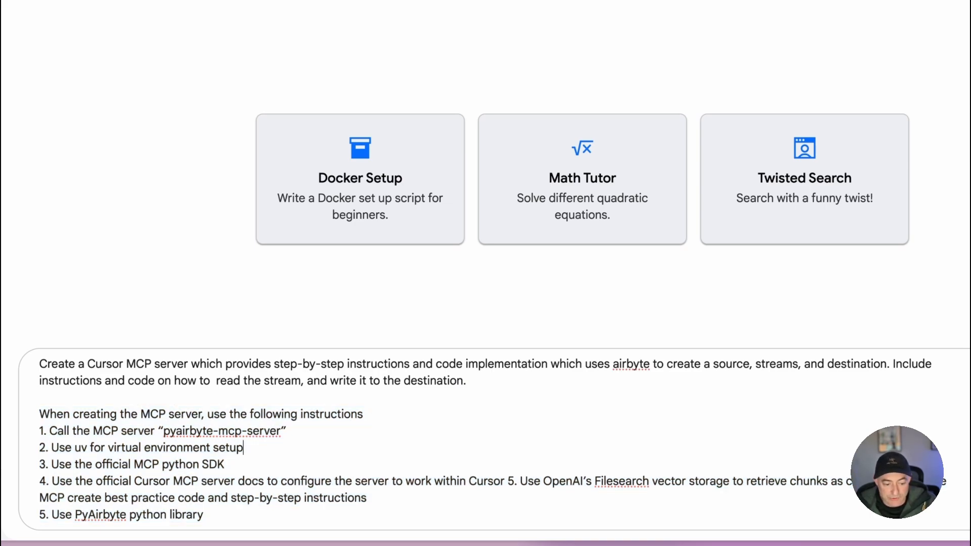
pyautogui.doubleClick(142, 447)
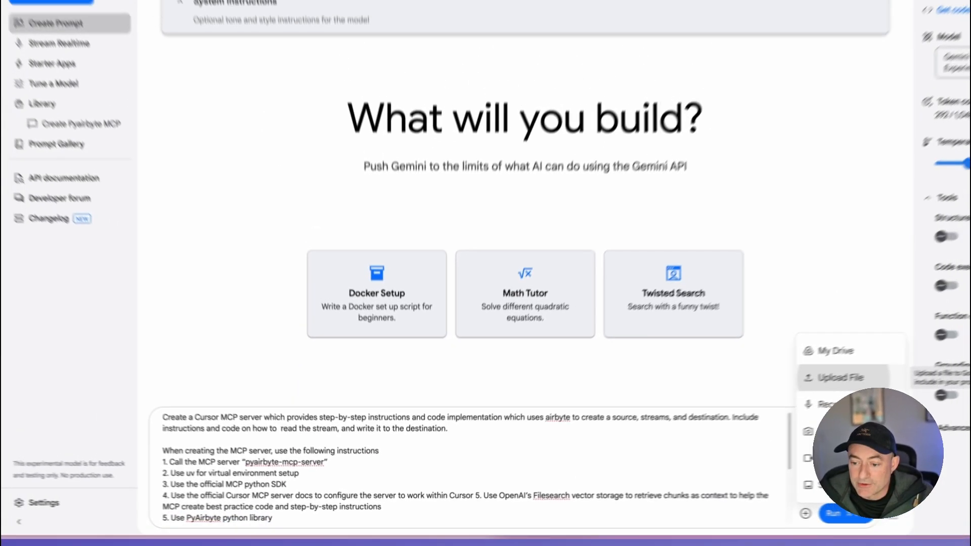
# Upload the four PyAirbyte doc .txt files as prompt attachments.
pyautogui.click(841, 377)
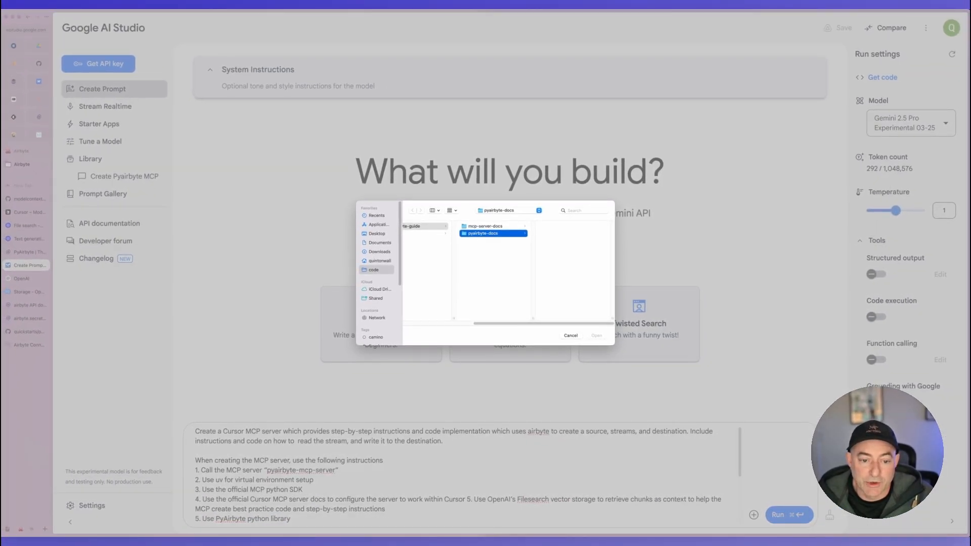
pyautogui.click(376, 234)
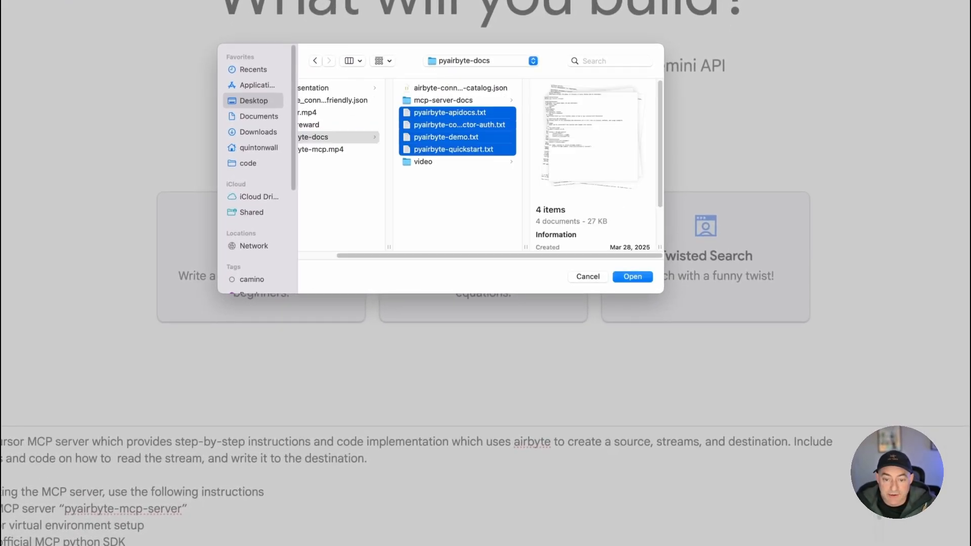
pyautogui.click(633, 278)
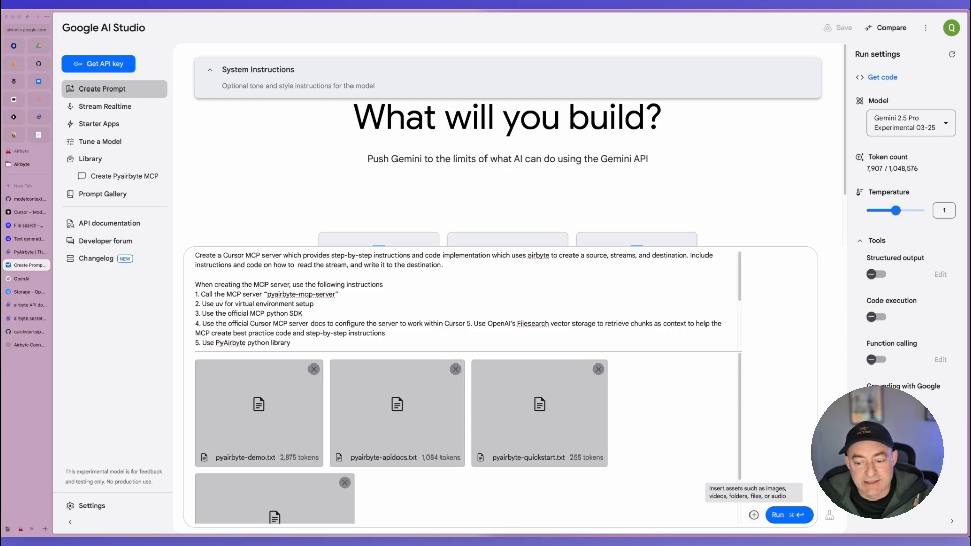
# Upload the four MCP server doc files from mcp-server-docs as additional attachments.
pyautogui.click(754, 515)
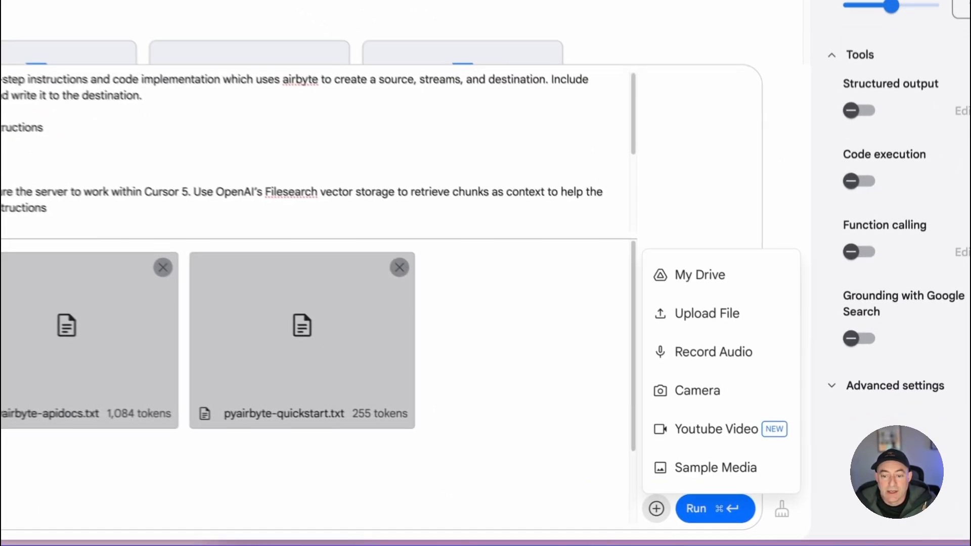
pyautogui.click(705, 312)
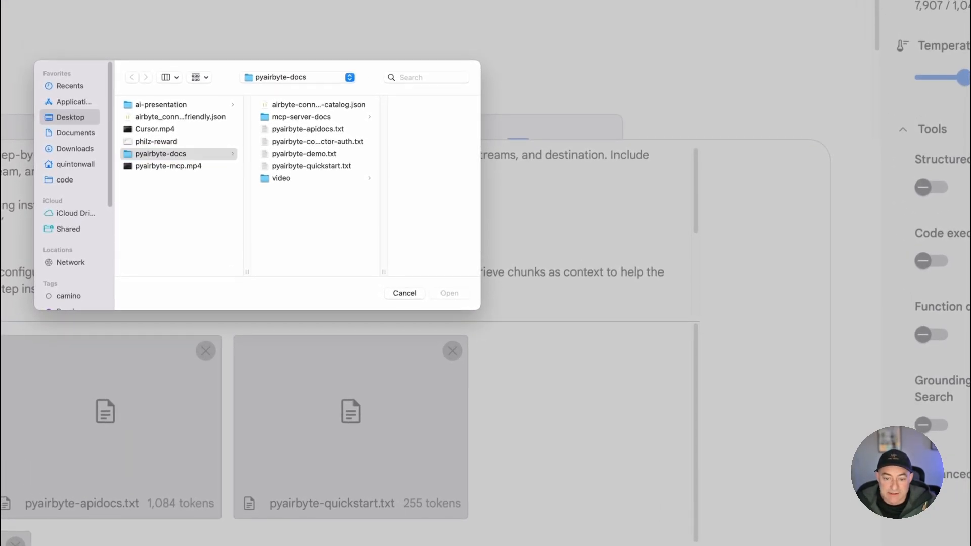
pyautogui.click(404, 294)
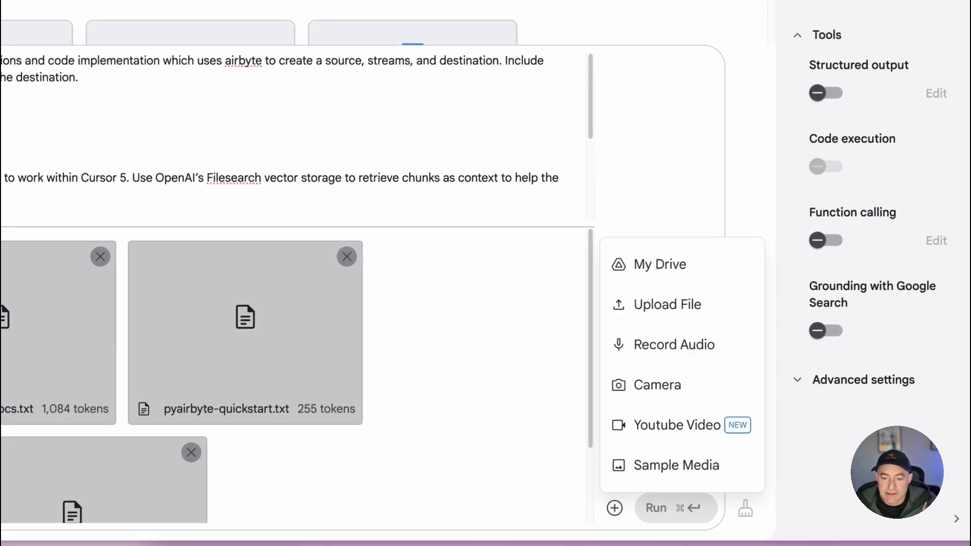
pyautogui.click(667, 305)
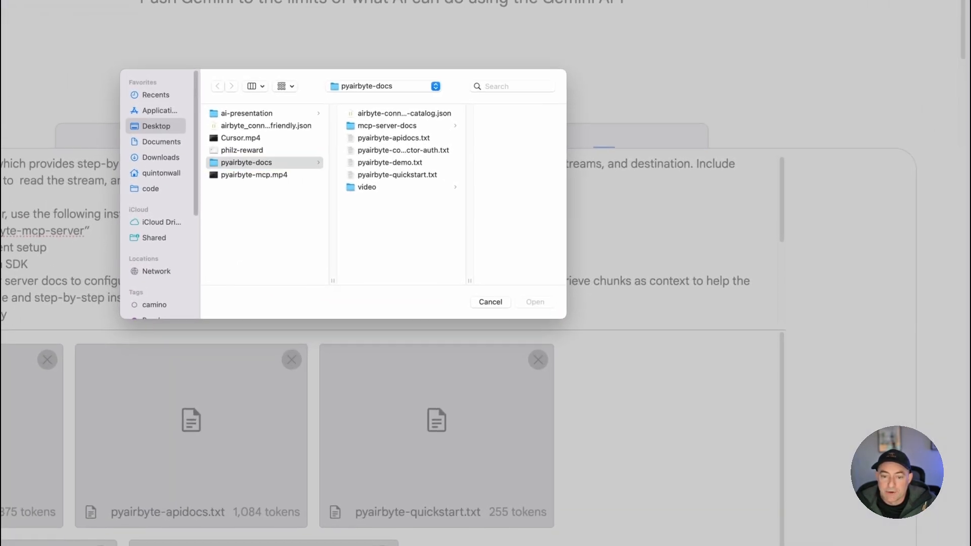
pyautogui.click(386, 126)
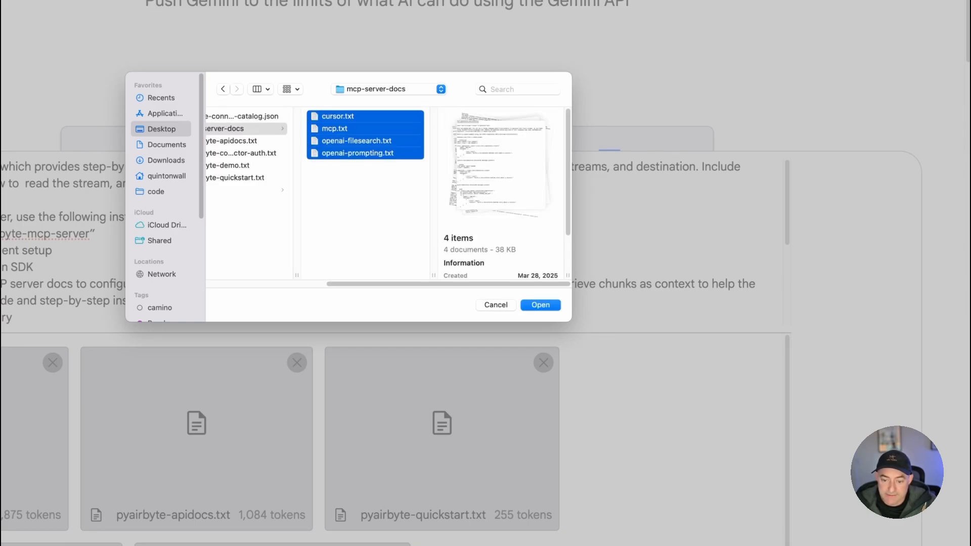
pyautogui.click(540, 305)
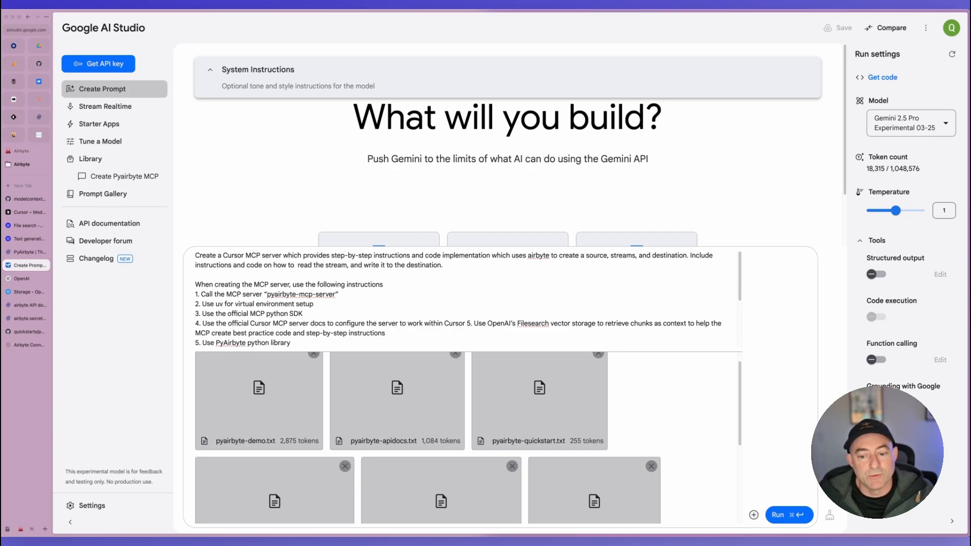
# Run the prompt with Gemini 2.5 Pro and scroll its Airbyte MCP Server Creation Guide answer.
pyautogui.click(784, 515)
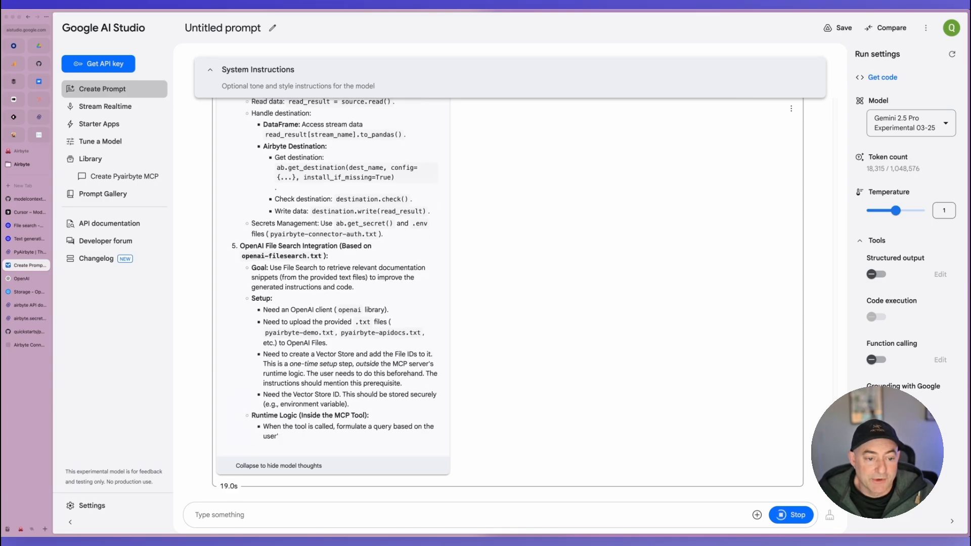
pyautogui.scroll(-3)
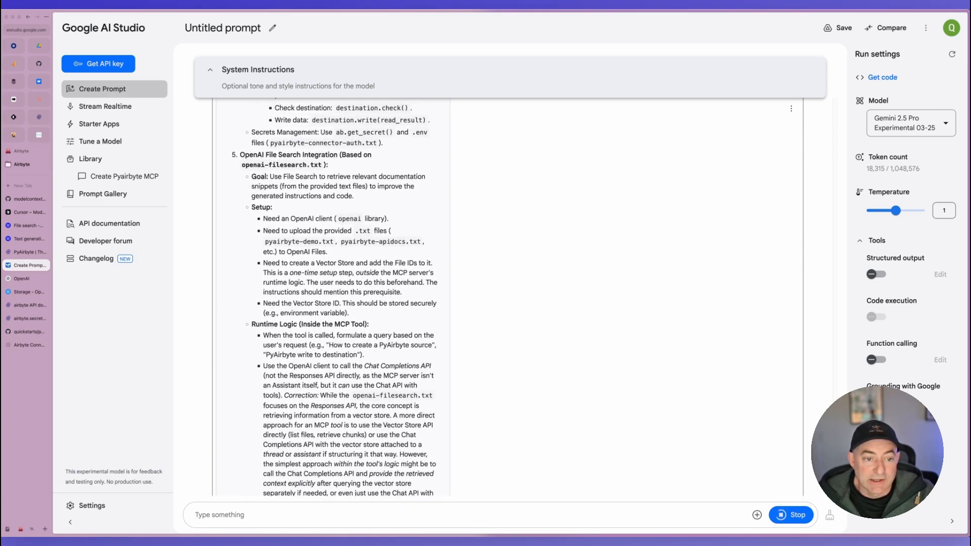
pyautogui.scroll(-3)
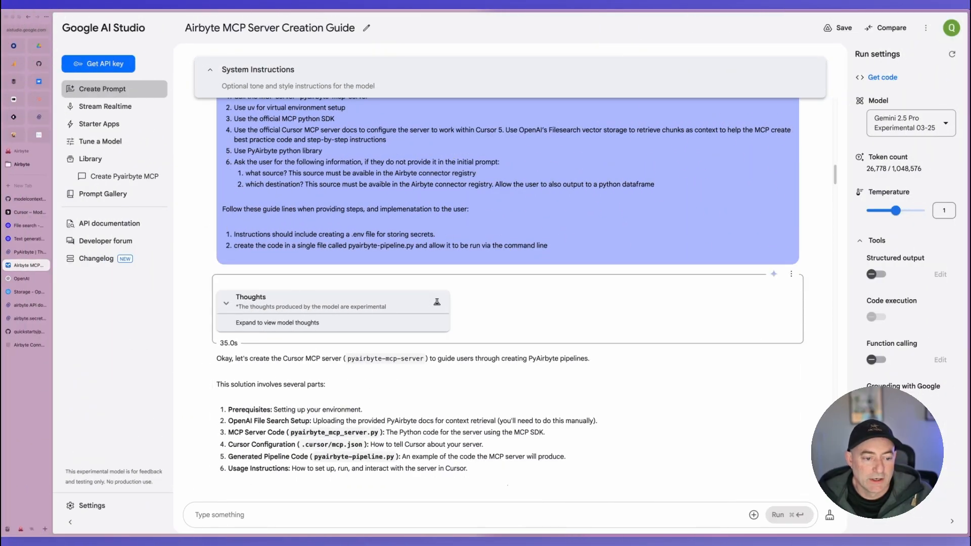
pyautogui.moveTo(227, 343)
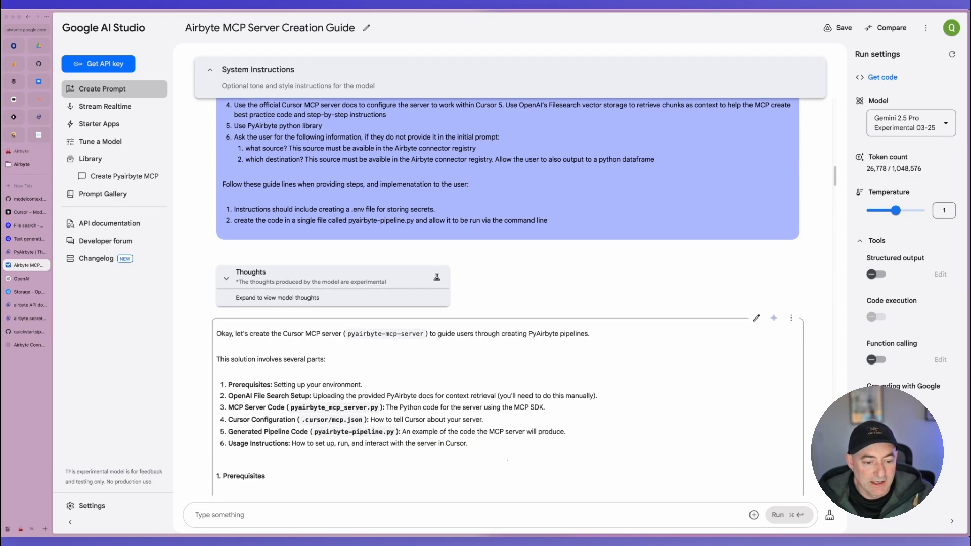
pyautogui.scroll(-3)
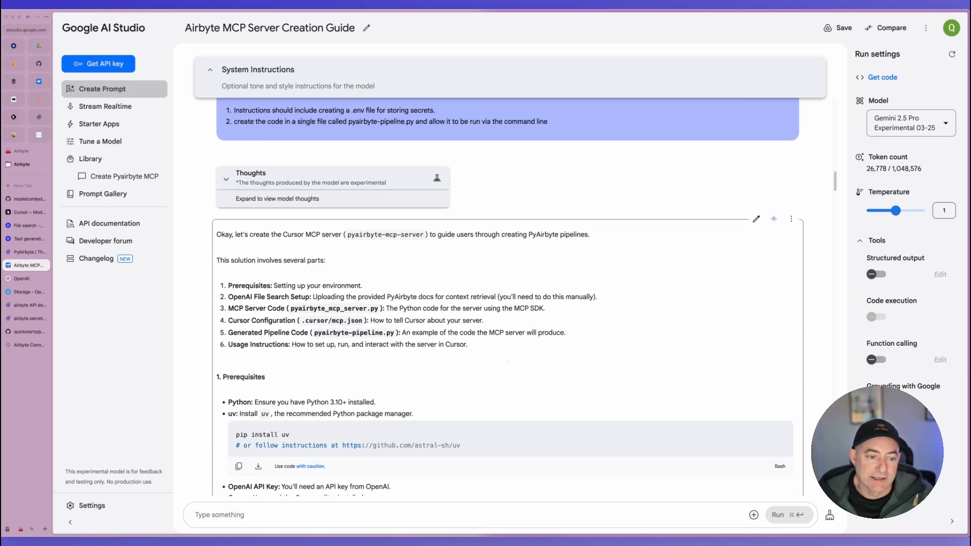
pyautogui.scroll(-3)
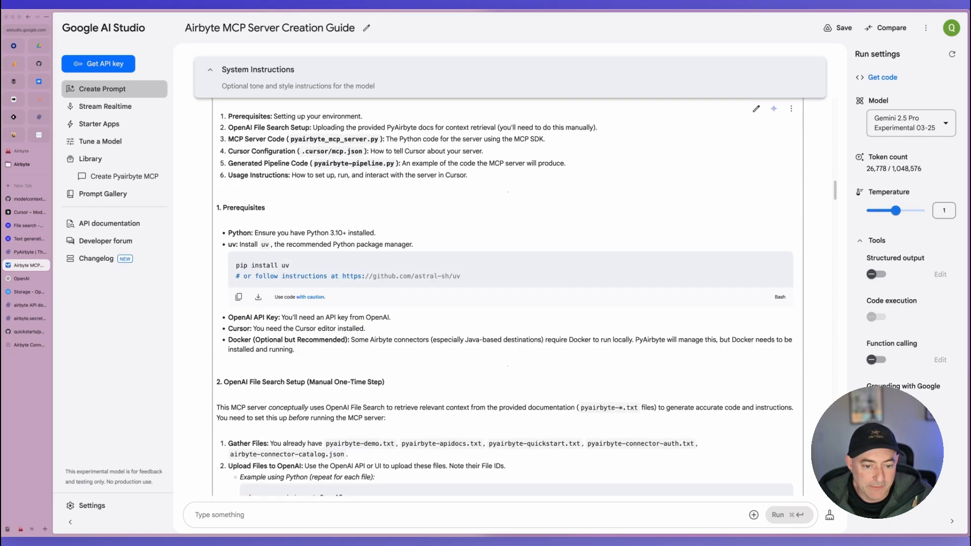
pyautogui.scroll(-3)
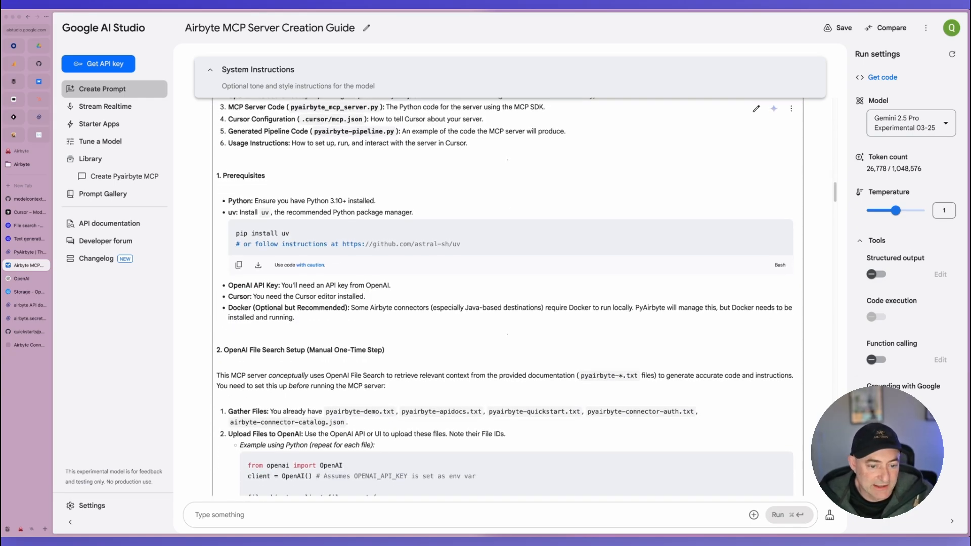
pyautogui.scroll(-3)
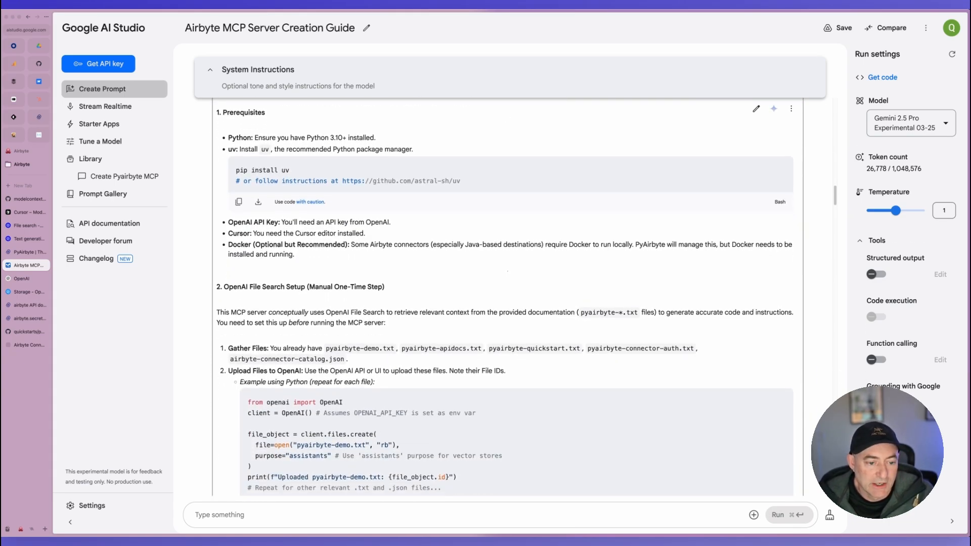
pyautogui.scroll(-3)
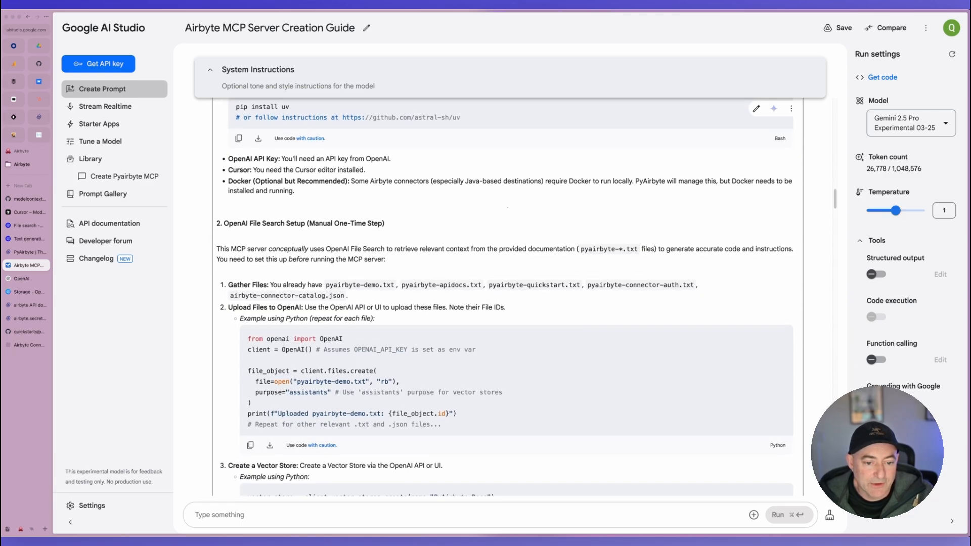
pyautogui.scroll(-3)
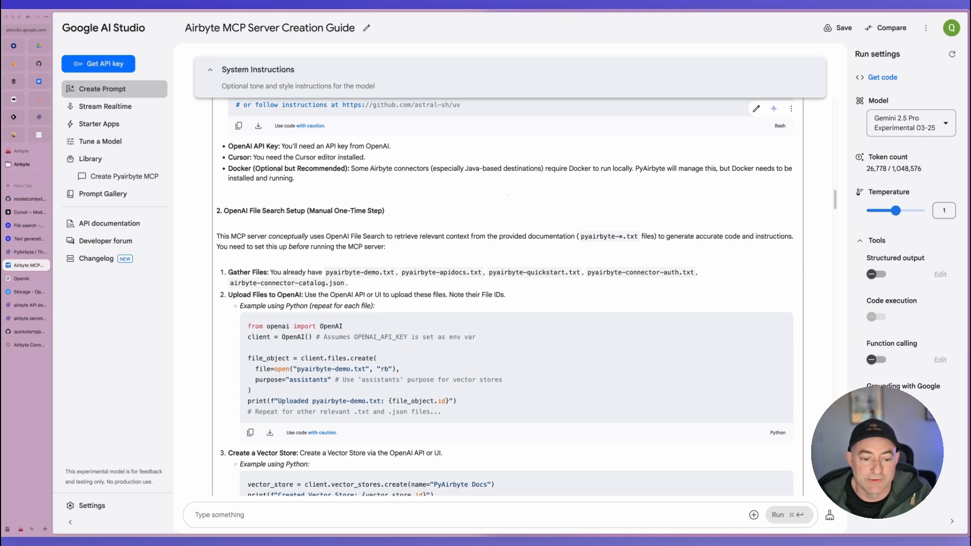
pyautogui.scroll(-3)
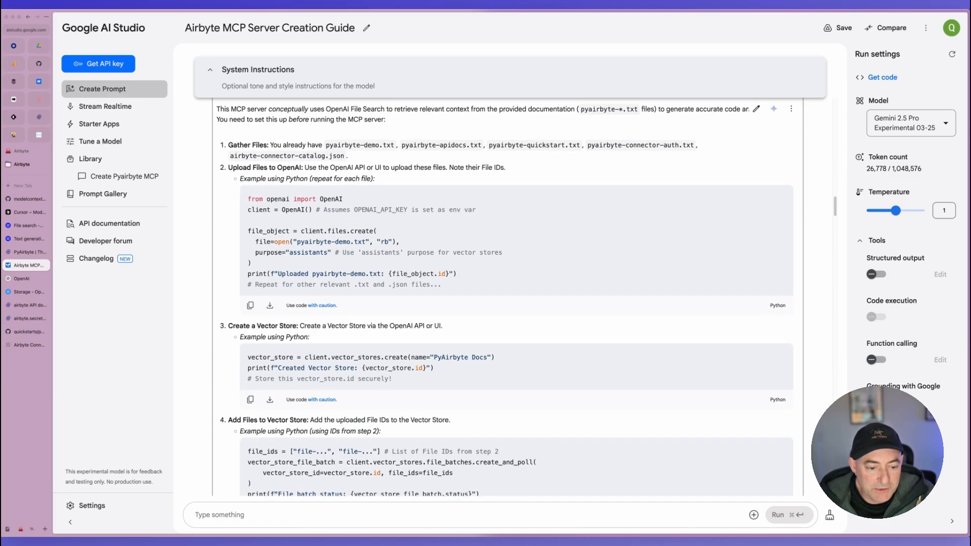
pyautogui.scroll(-3)
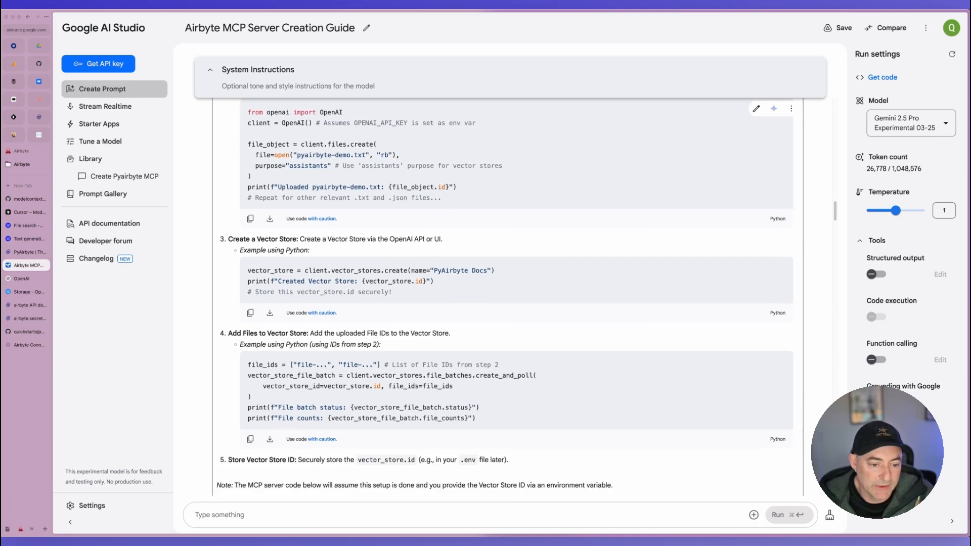
pyautogui.scroll(-3)
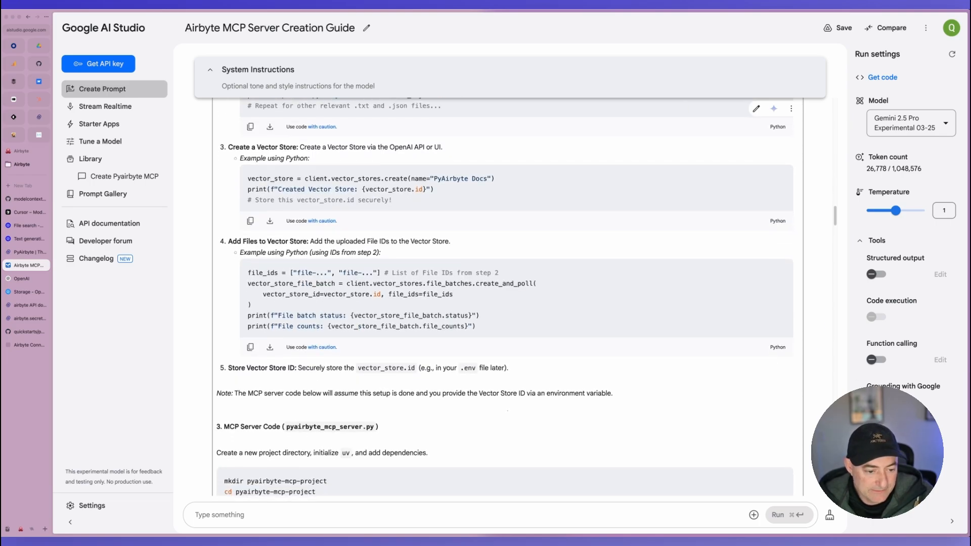
pyautogui.scroll(-3)
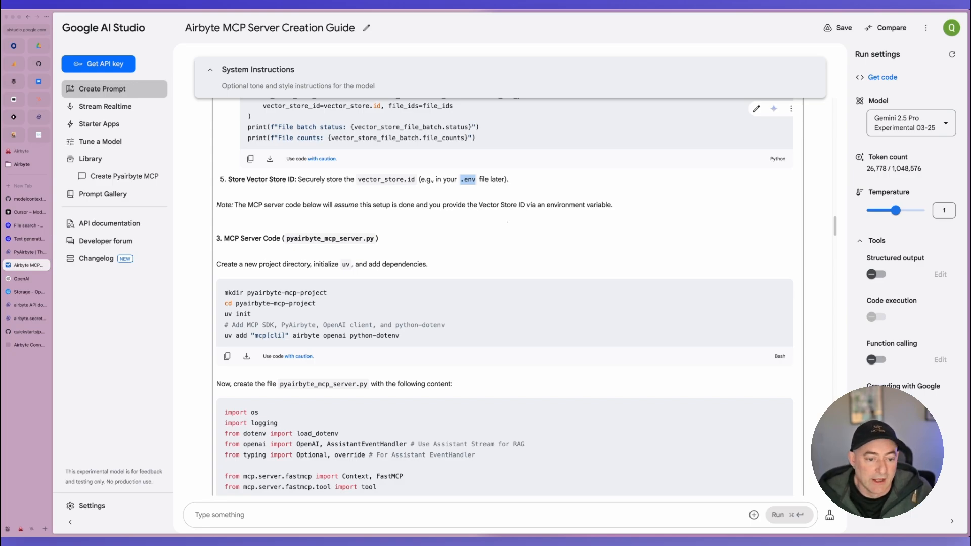
pyautogui.scroll(-3)
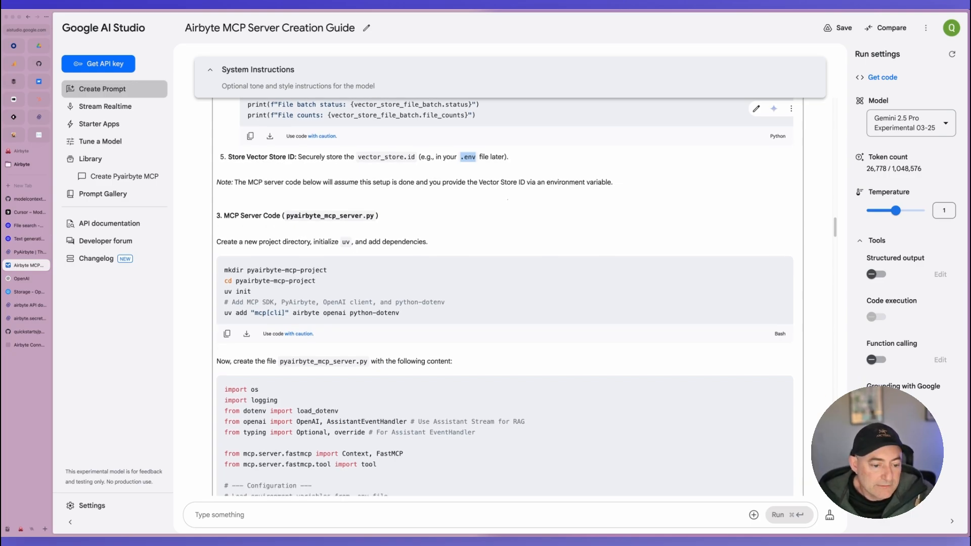
pyautogui.scroll(-3)
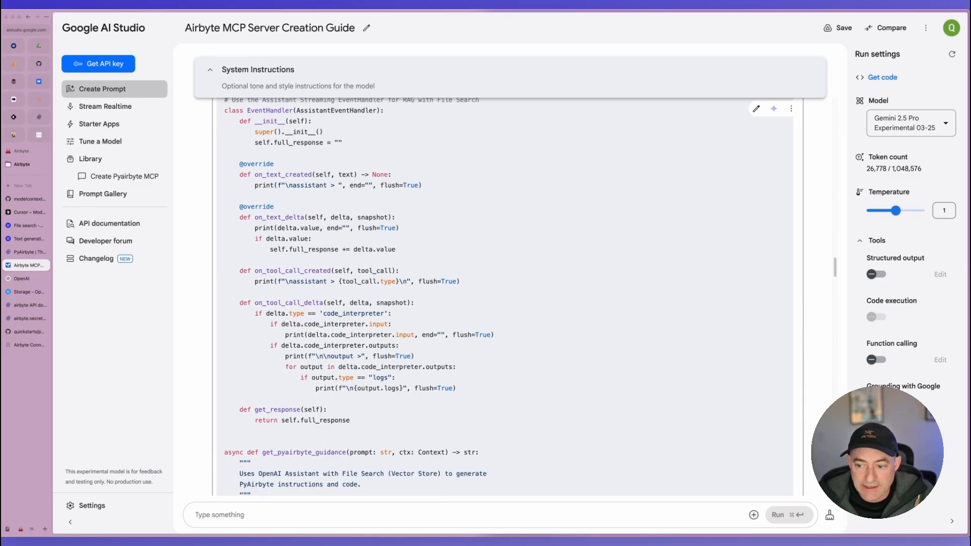
pyautogui.scroll(-3)
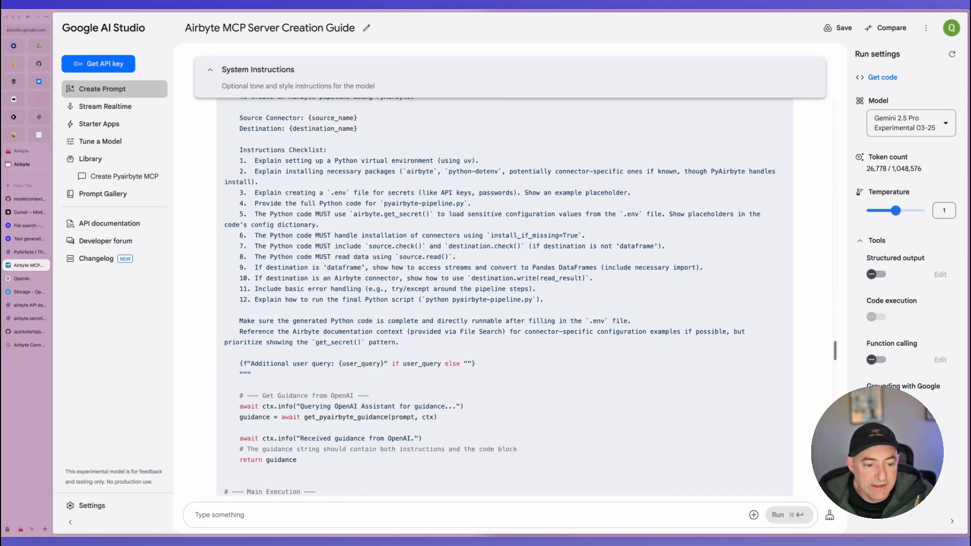
pyautogui.scroll(-3)
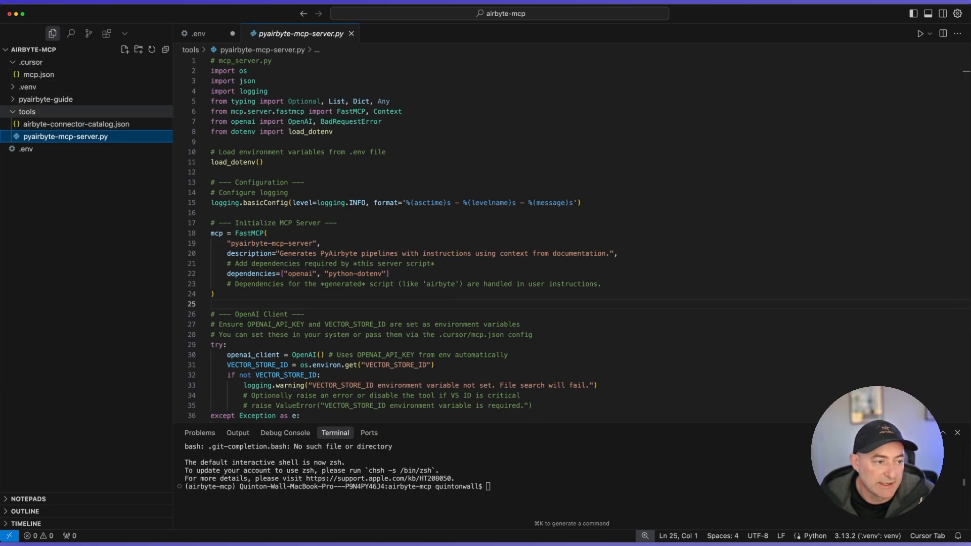
pyautogui.moveTo(28, 87)
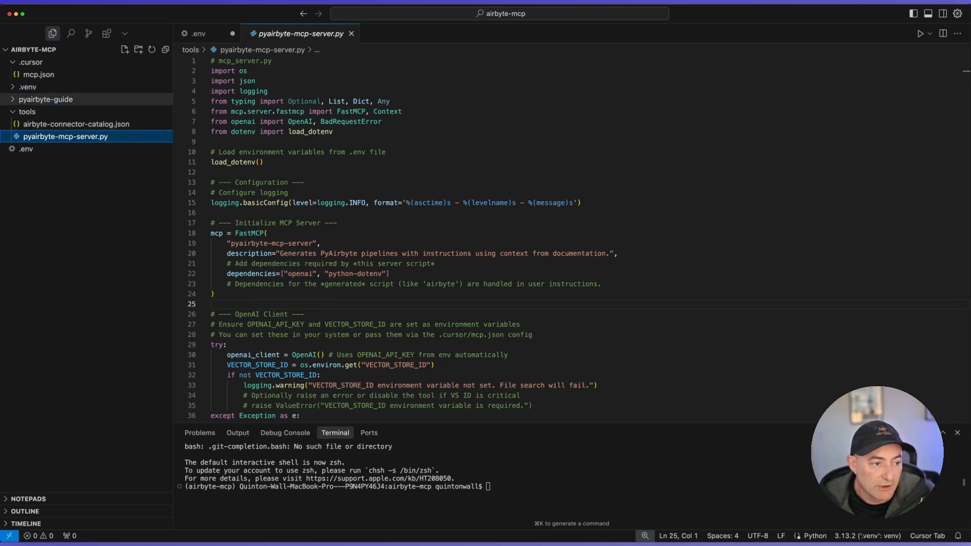
# Select the tools folder of the airbyte-mcp project in Cursor's Explorer.
pyautogui.click(45, 99)
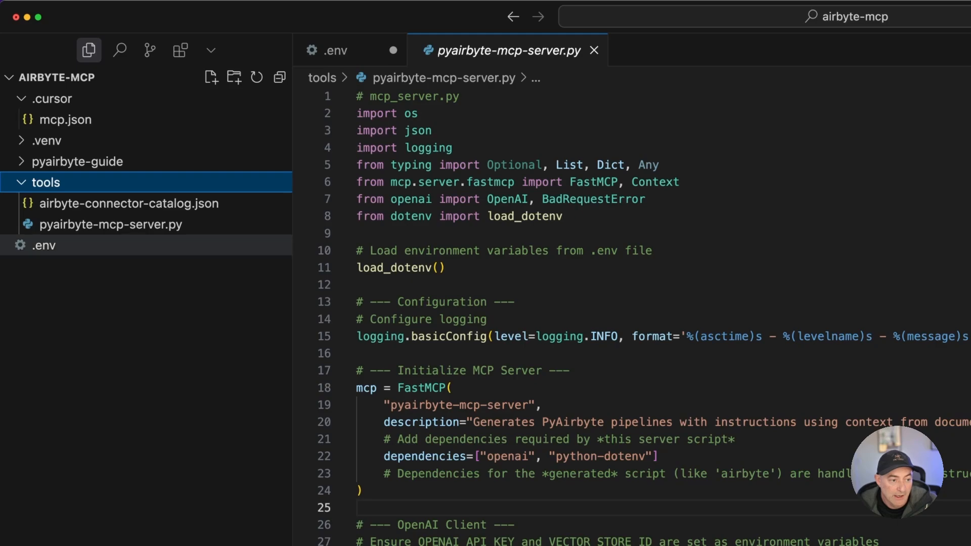
# Open airbyte-connector-catalog.json listing connector configs such as source-postgres.
pyautogui.click(130, 203)
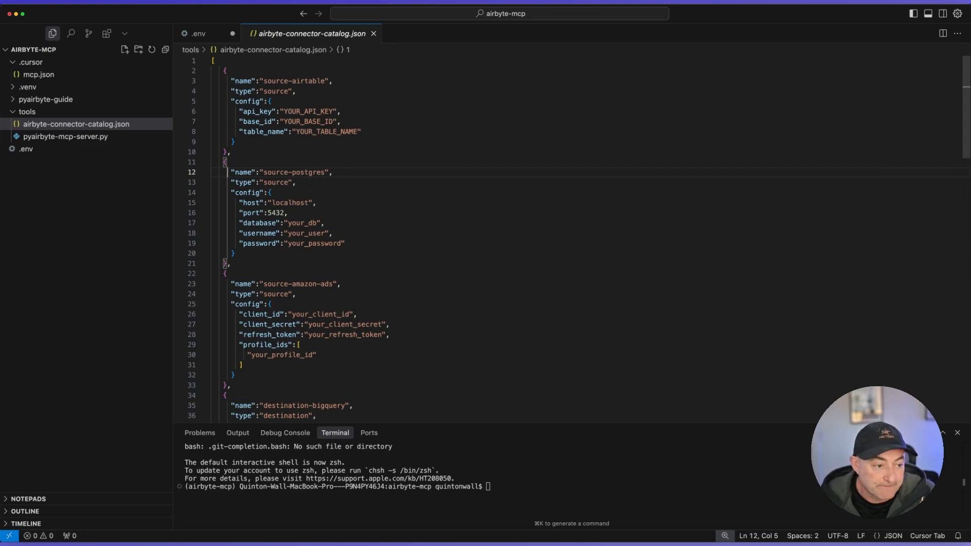
# Return to pyairbyte-mcp-server.py and read down through its helper functions toward the mcp.json config.
pyautogui.click(64, 137)
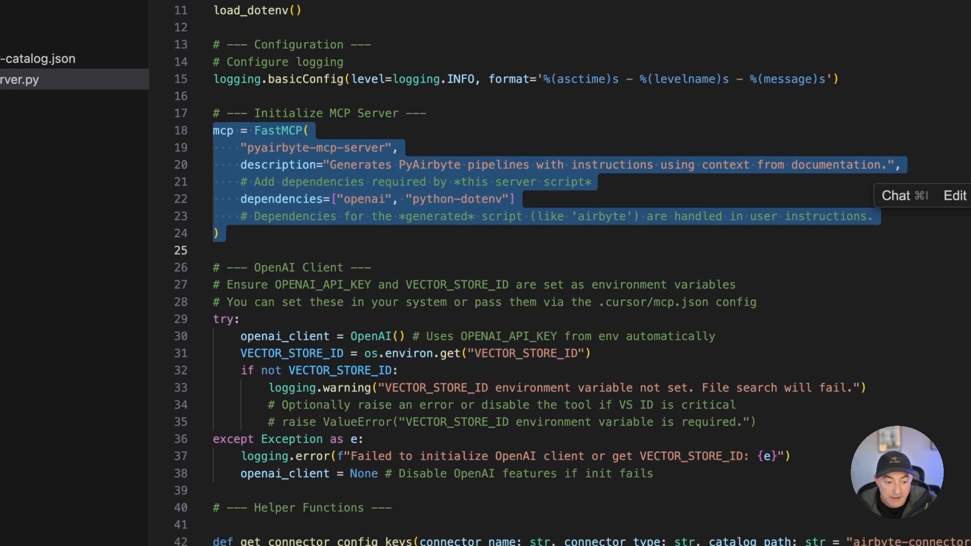
pyautogui.scroll(-3)
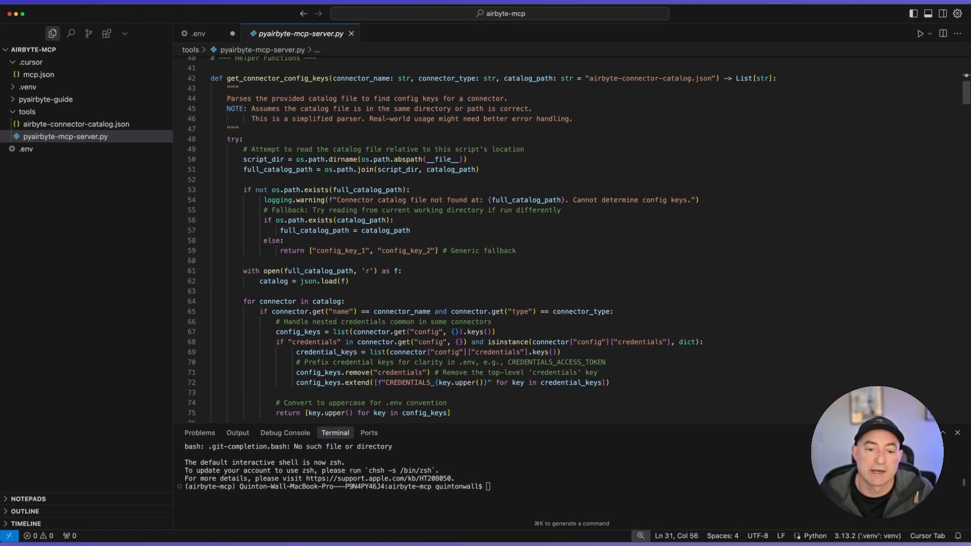
pyautogui.scroll(-3)
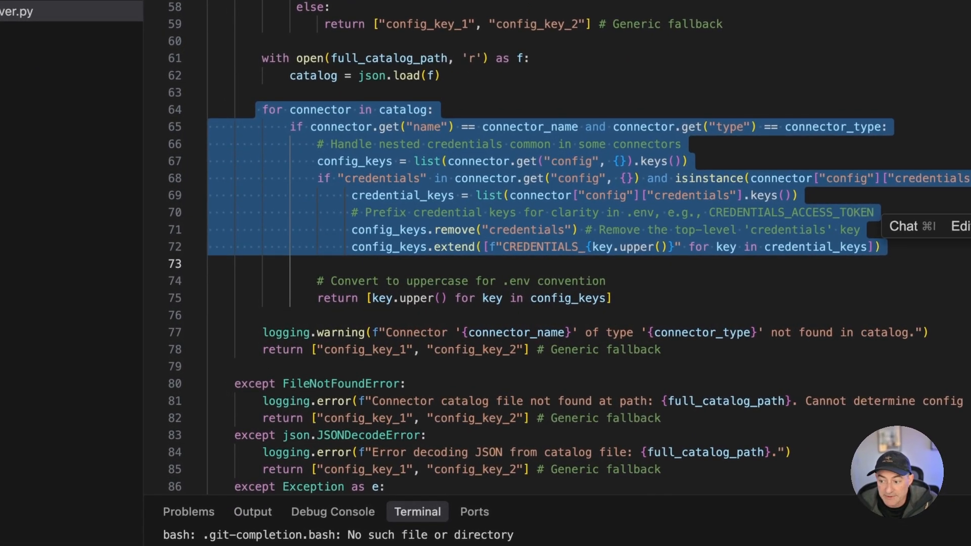
pyautogui.scroll(-3)
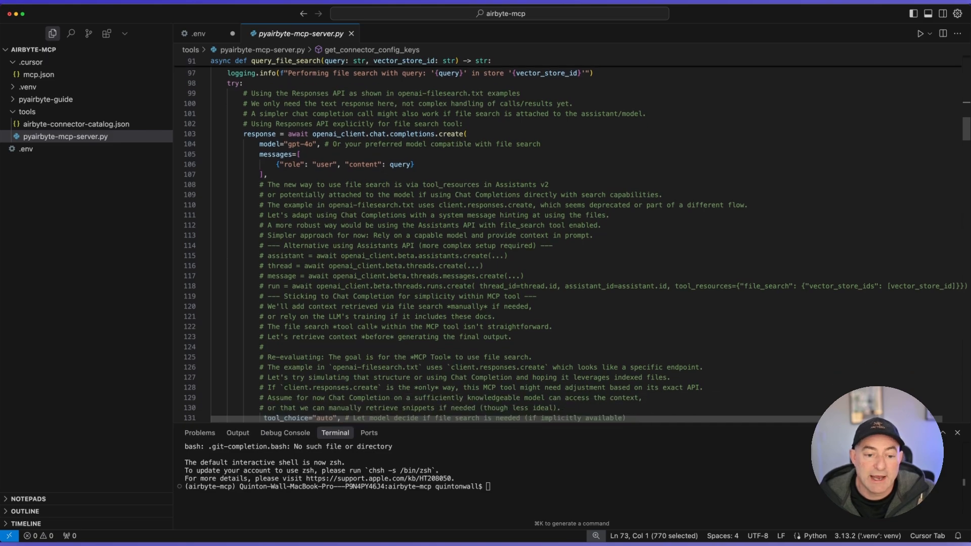
pyautogui.scroll(-3)
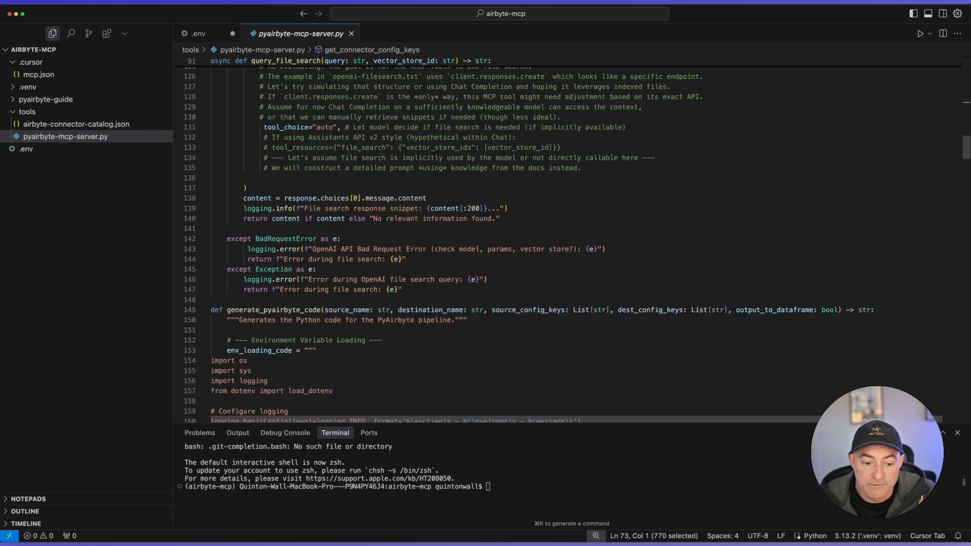
pyautogui.scroll(-3)
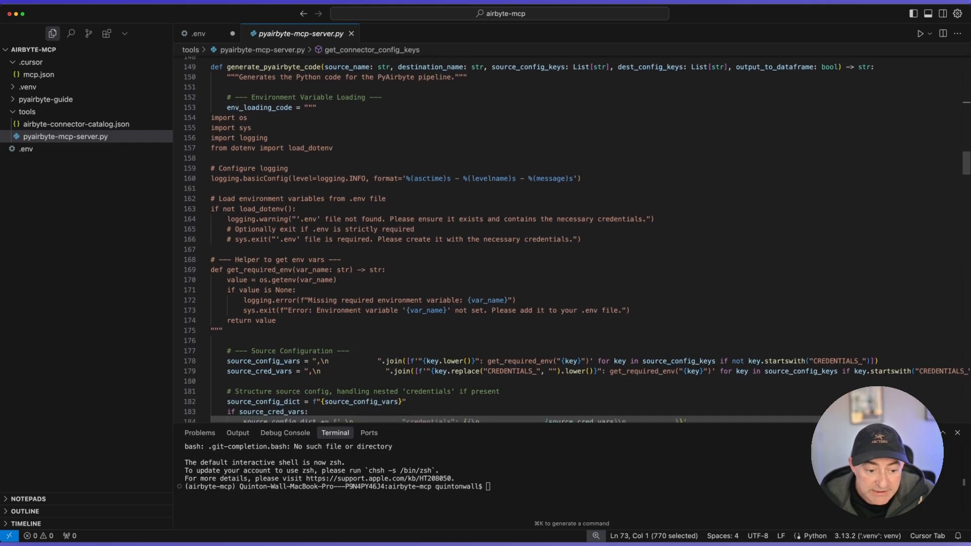
pyautogui.scroll(-3)
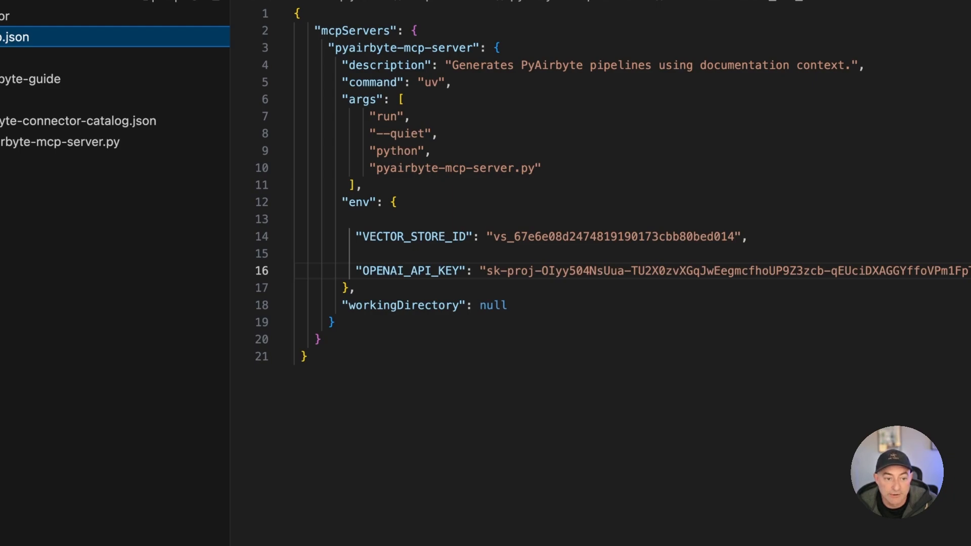
# Inspect the uv command and script args in mcp.json, then enter 'uv run tools/pyairbyte-mcp-server.py' in the terminal.
pyautogui.doubleClick(435, 82)
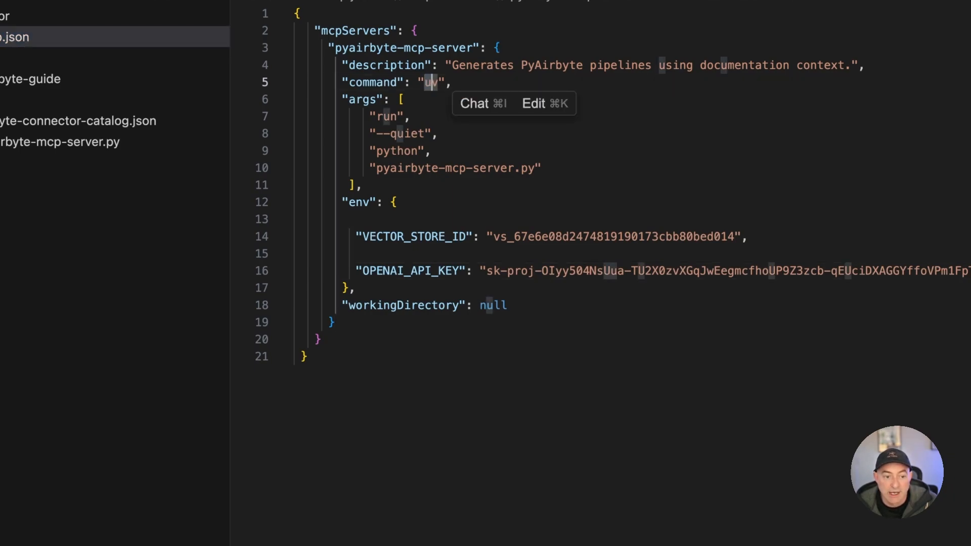
pyautogui.doubleClick(452, 168)
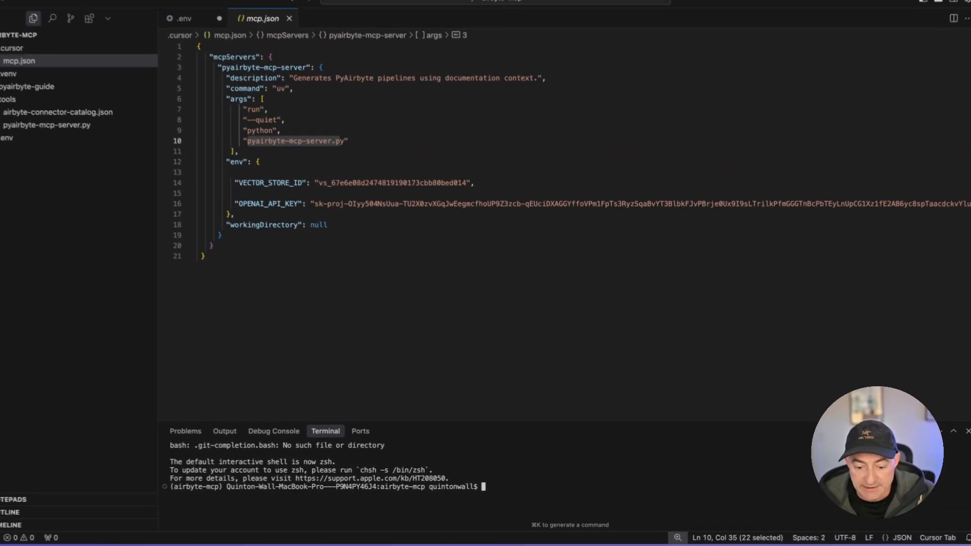
pyautogui.write('uv run tools/pyairbyte-mcp-server.py')
pyautogui.write('source .venv/bin/activate')
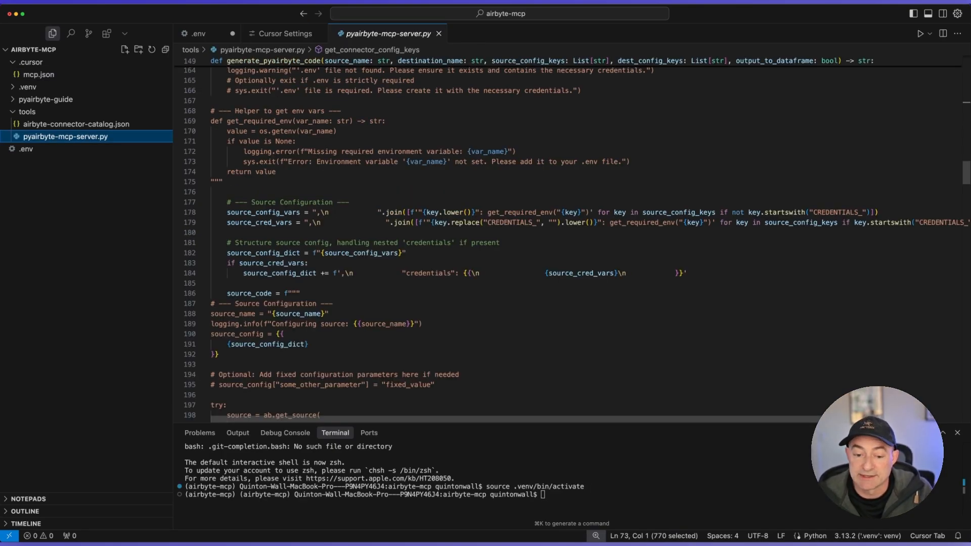
# Show the MCP settings page with pyairbyte-mcp-server enabled beside the agent chat.
pyautogui.click(285, 33)
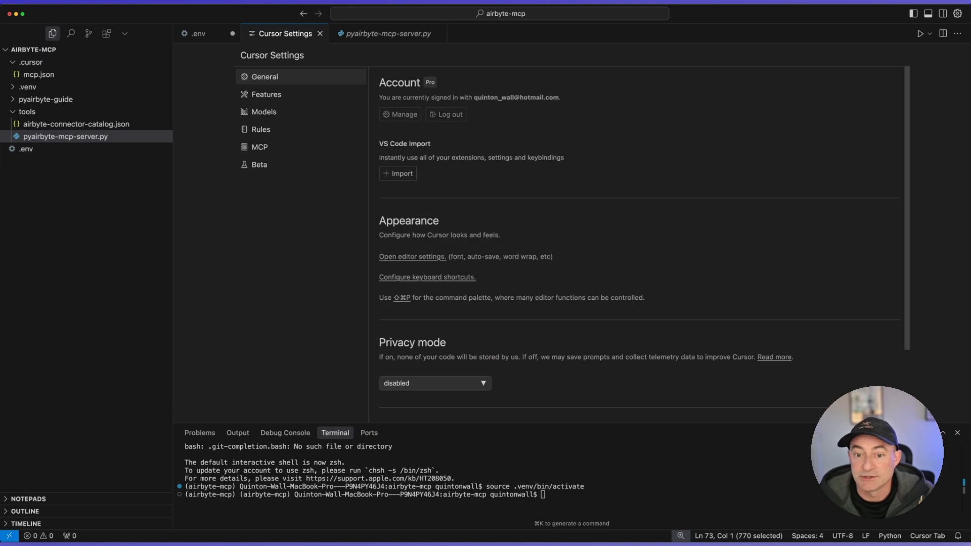
pyautogui.click(260, 147)
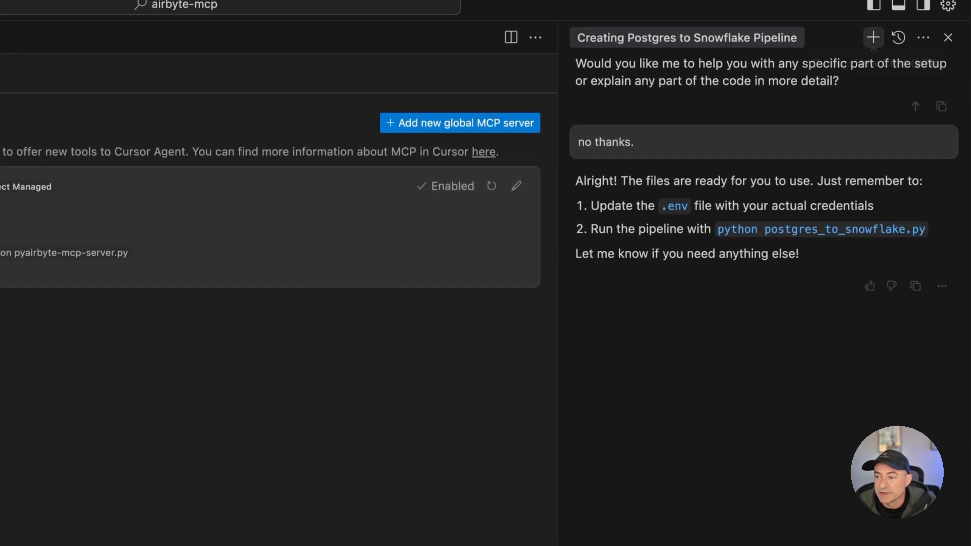
# In a new agent chat, send 'Use the pyairbyte-mcp-server tool to create a pipeline from source-postgres to destination-snowflake'.
pyautogui.click(873, 37)
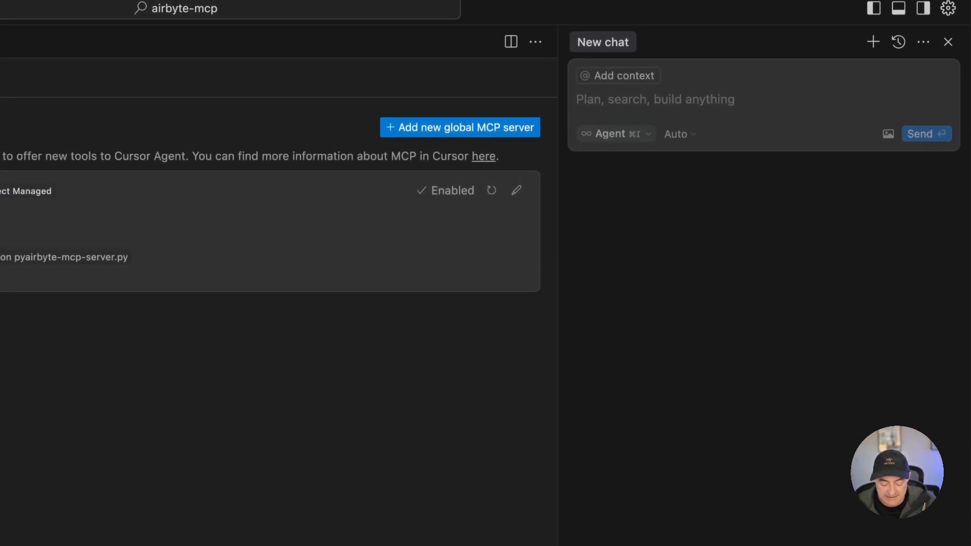
pyautogui.write('Use the pyairbyte-mcp-server tool to create a pipeline from source-postgres to destination-snowflake')
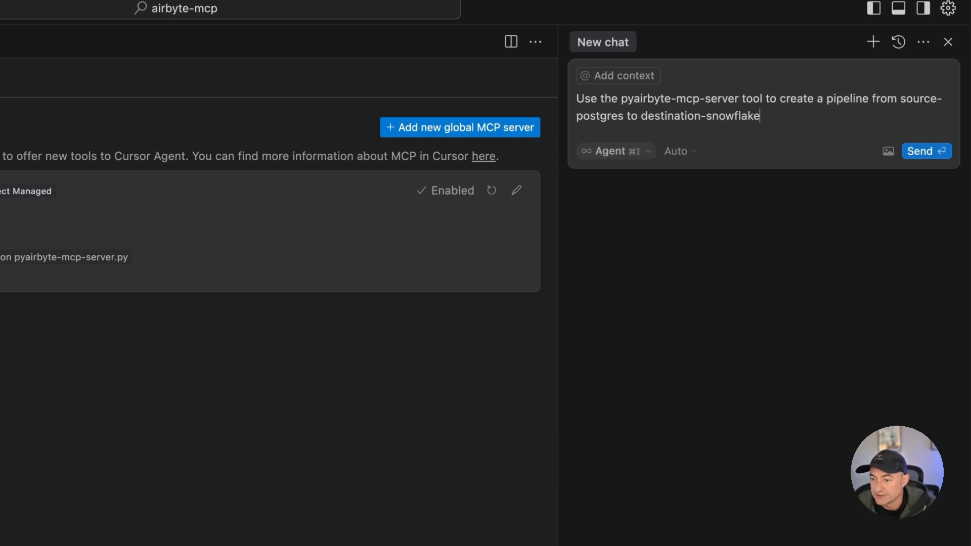
pyautogui.click(614, 150)
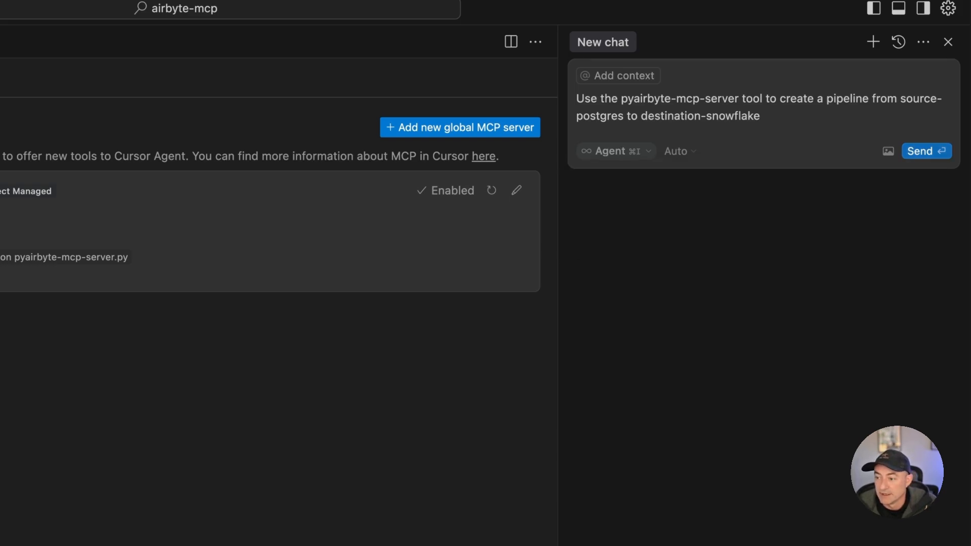
pyautogui.click(925, 151)
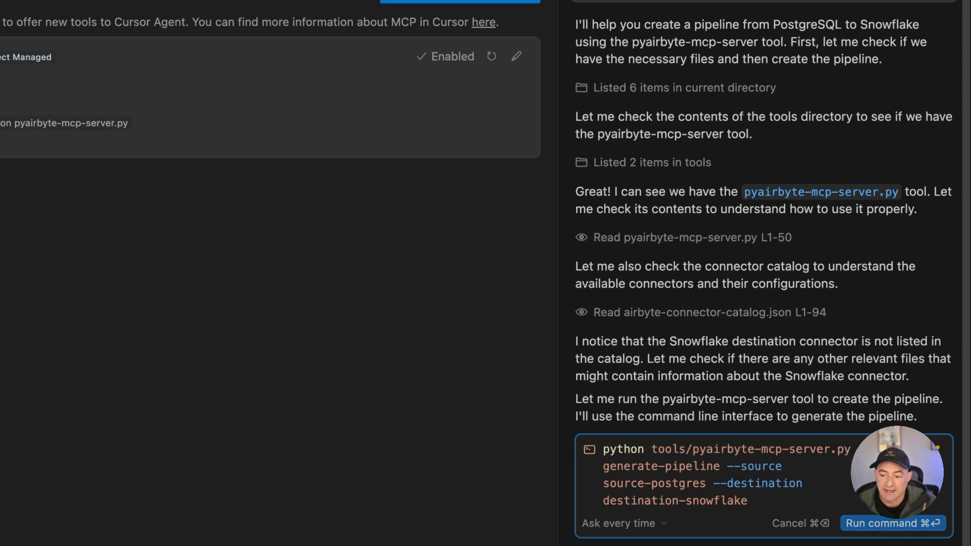
# Let the agent run the generate-pipeline command and highlight the Snowflake connection settings in its reply.
pyautogui.click(890, 523)
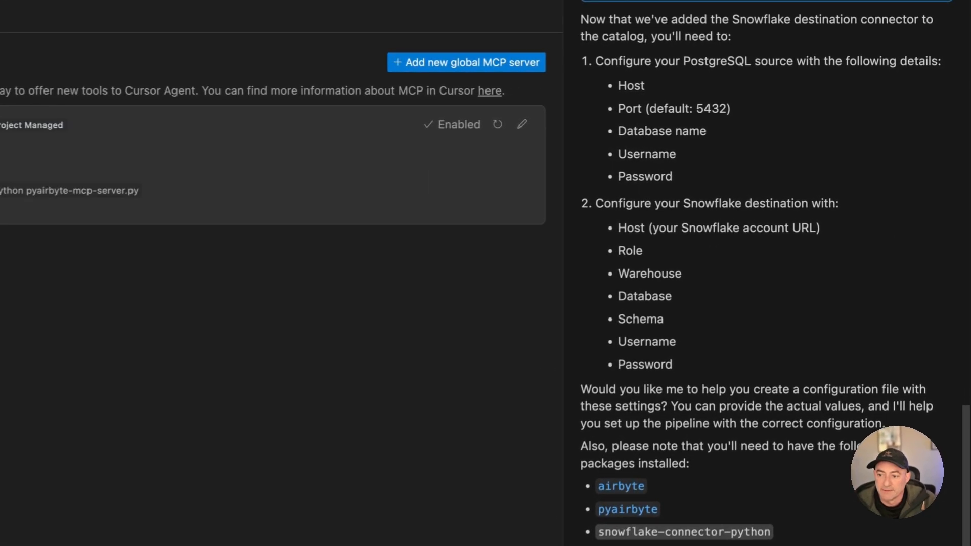
pyautogui.moveTo(620, 85); pyautogui.dragTo(672, 177)
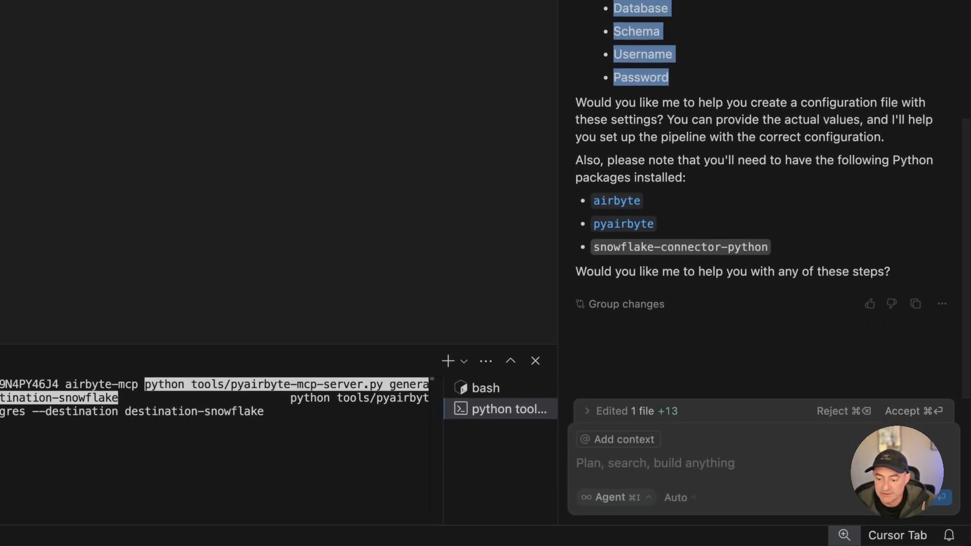
# Reply 'yes generate the code' and open the newly generated postgres_to_snowflake_pipeline.py.
pyautogui.write('yes')
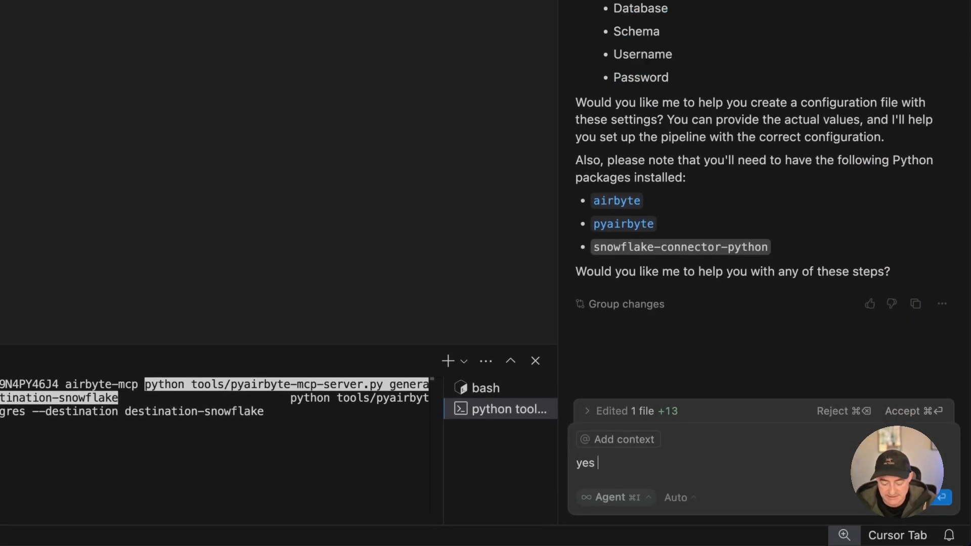
pyautogui.write('genera')
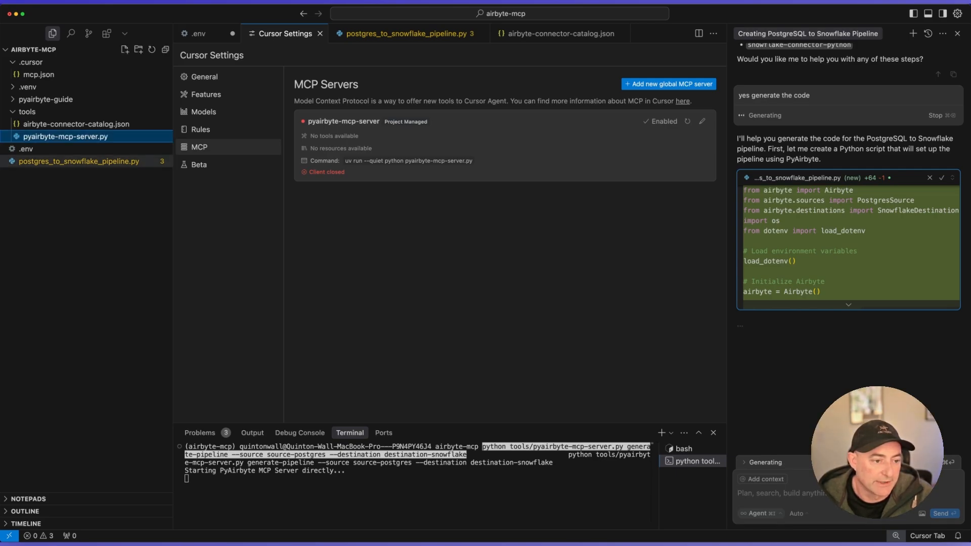
pyautogui.click(404, 33)
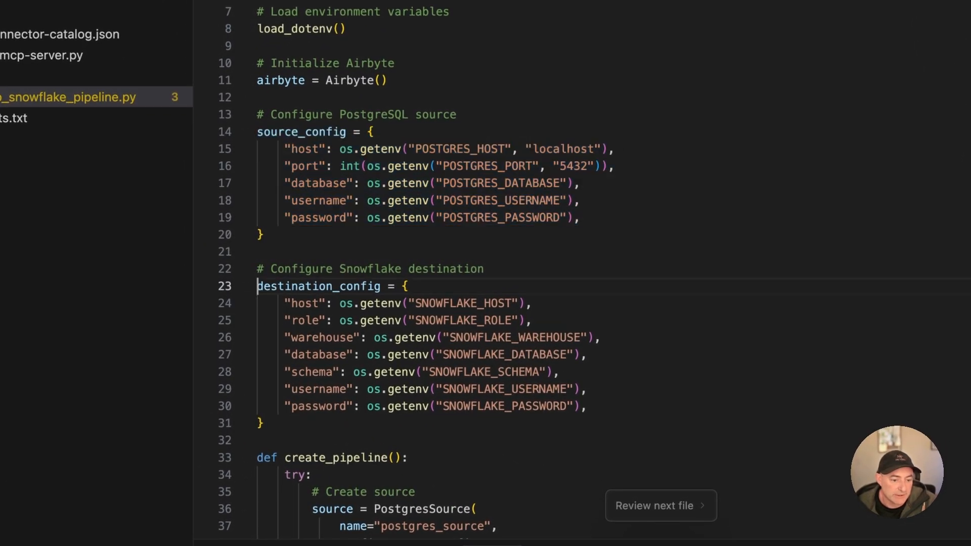
# Review the Snowflake destination_config block and the rest of the script, then the VECTOR_STORE_ID line in .env.
pyautogui.moveTo(257, 285); pyautogui.dragTo(583, 406)
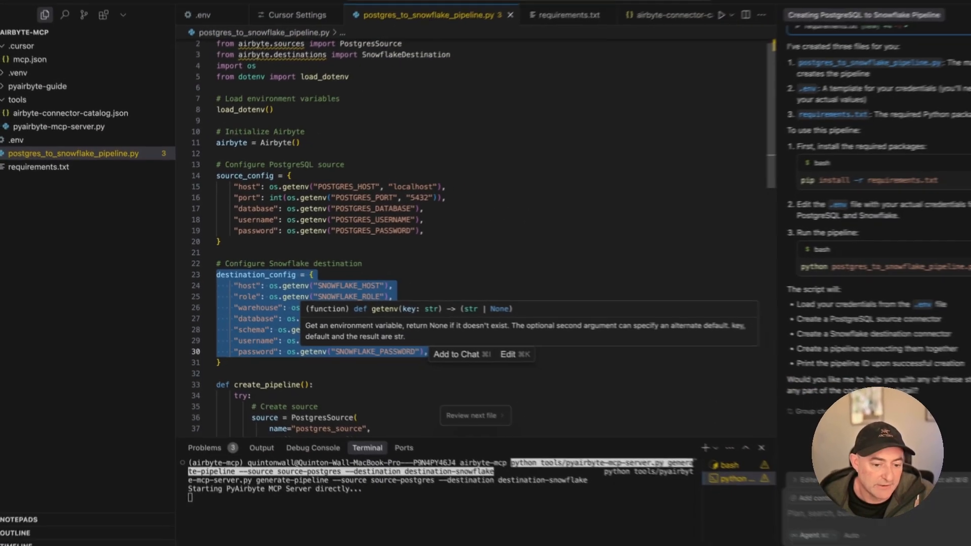
pyautogui.scroll(-3)
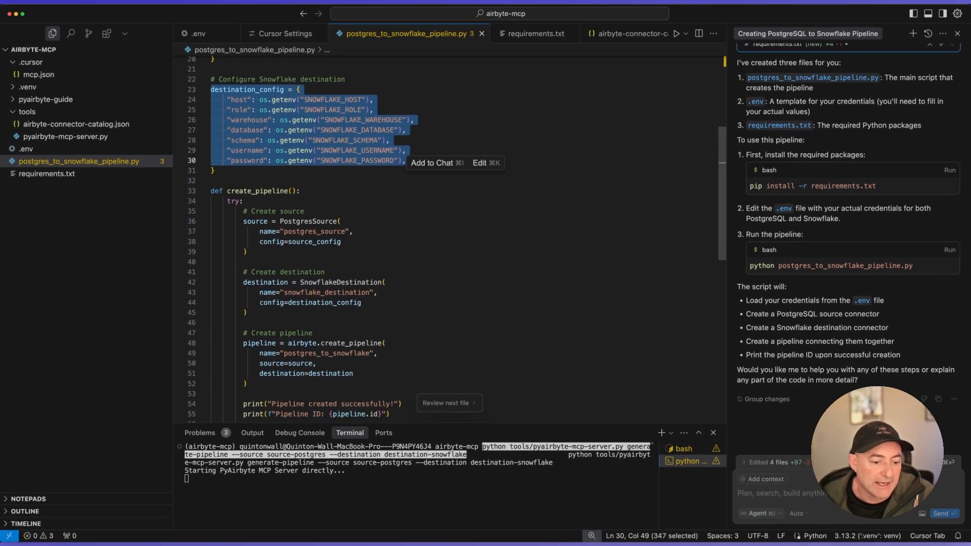
pyautogui.scroll(-3)
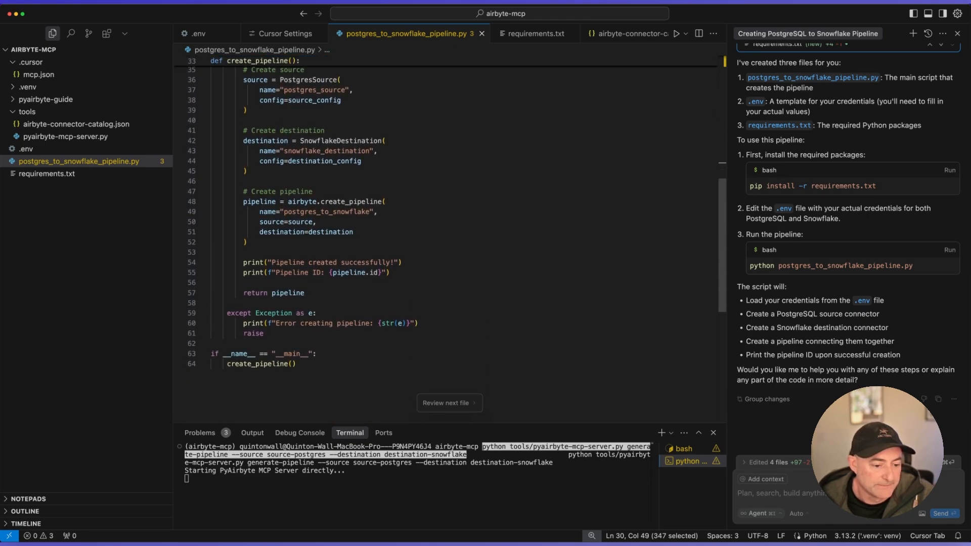
pyautogui.scroll(-3)
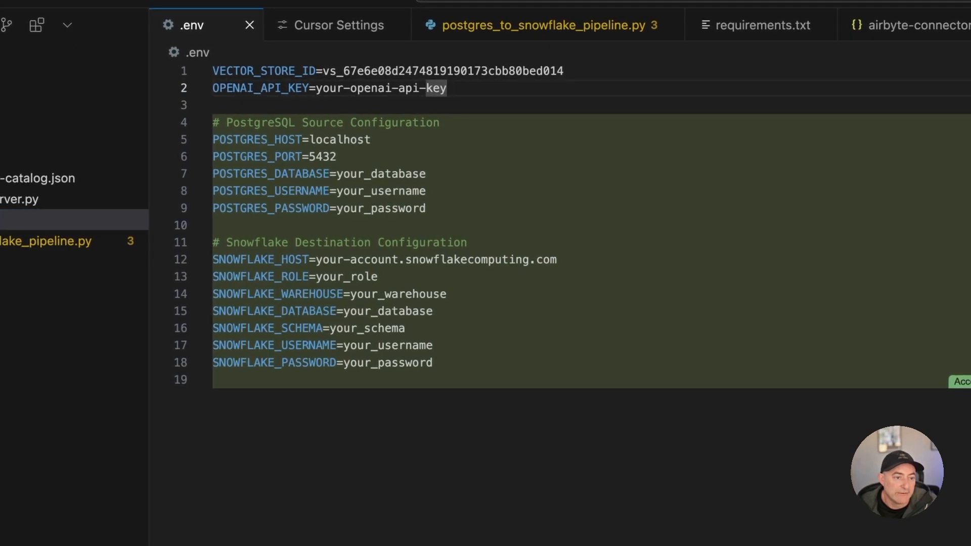
pyautogui.doubleClick(387, 71)
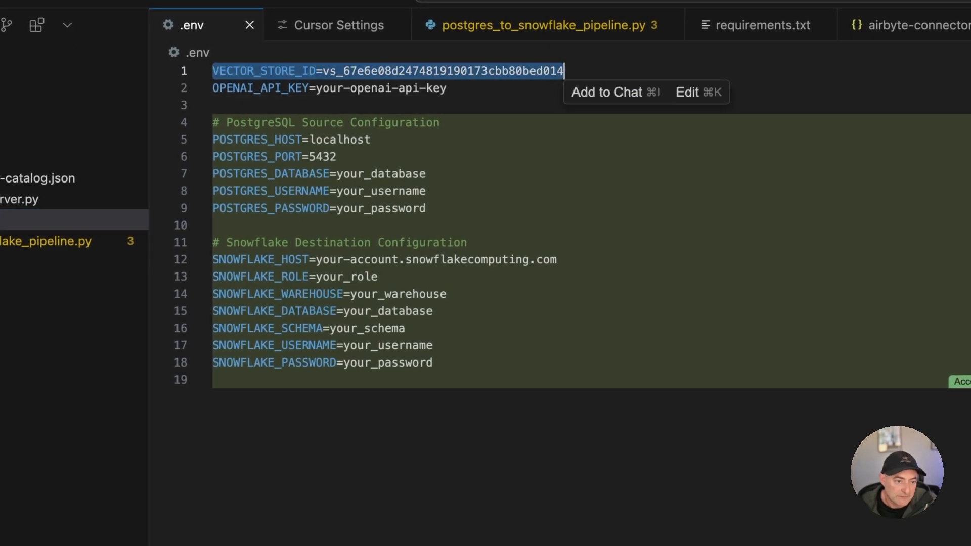